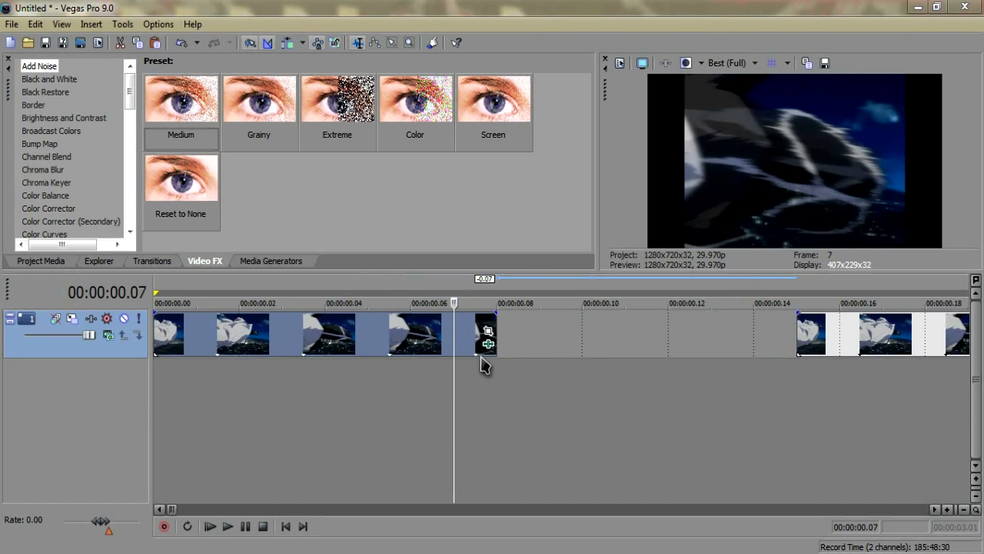
Scrub through later frames of the clip to preview the cloaked figure
{"action": "left_click", "coordinate": [581, 303]}
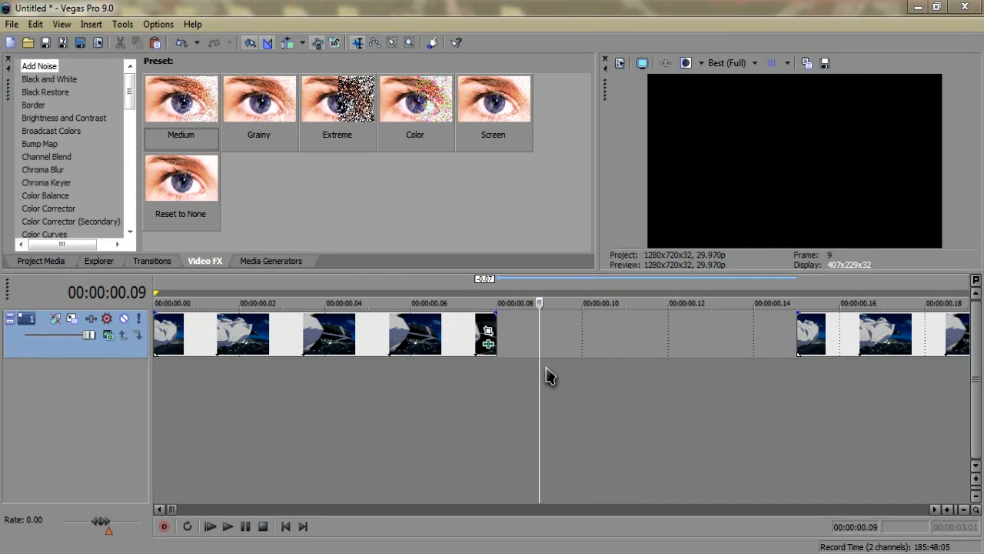
{"action": "mouse_move", "coordinate": [548, 357]}
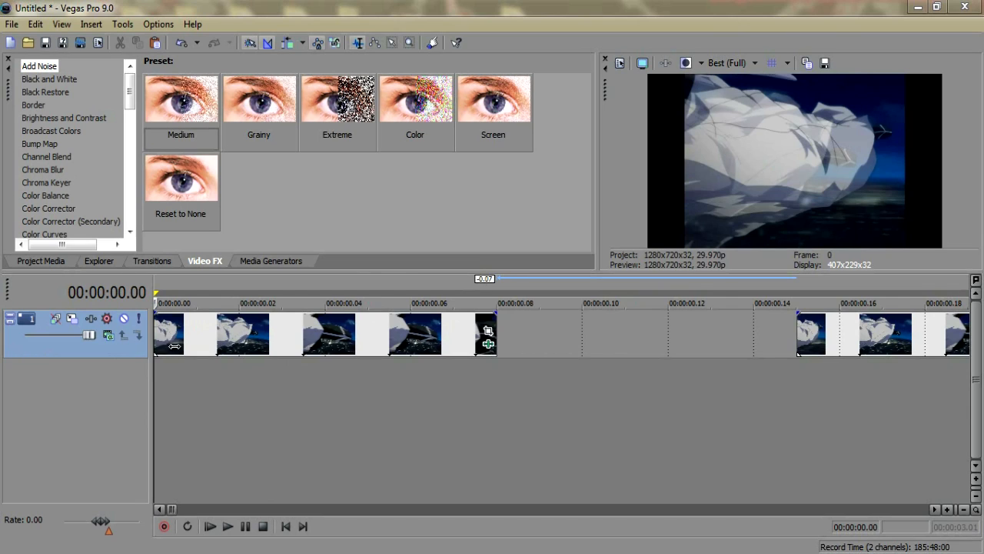
{"action": "mouse_move", "coordinate": [735, 98]}
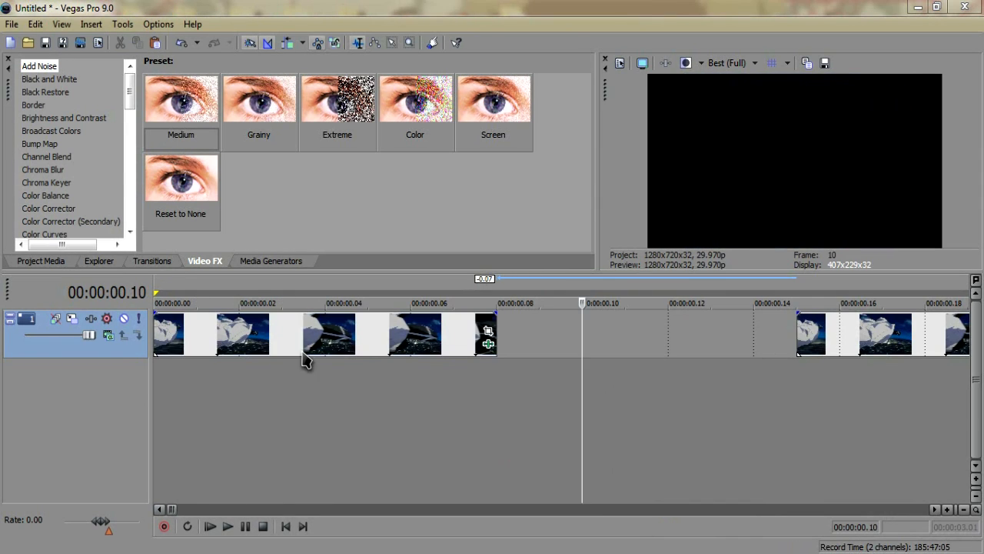
{"action": "left_click", "coordinate": [409, 303]}
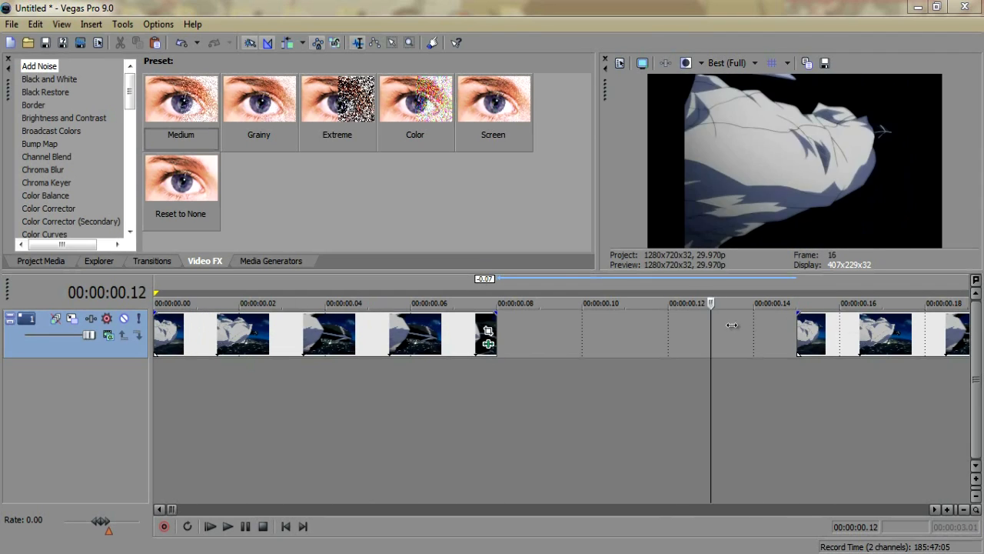
{"action": "left_click", "coordinate": [288, 303]}
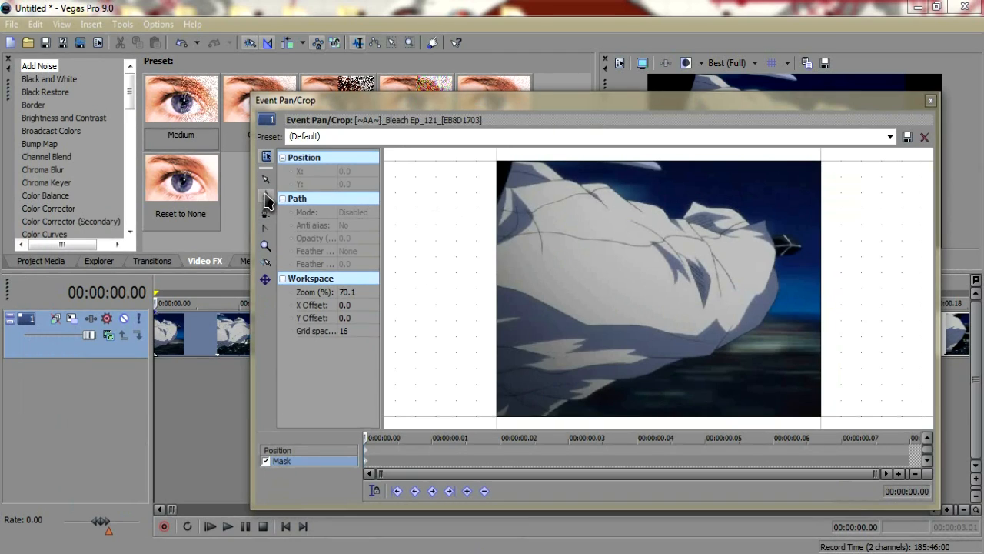
{"action": "mouse_move", "coordinate": [264, 198]}
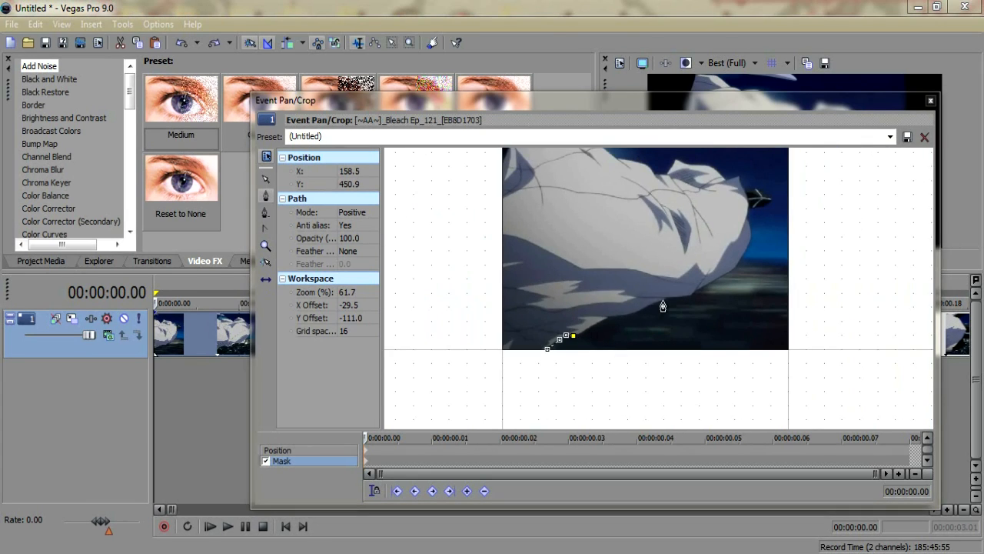
{"action": "mouse_move", "coordinate": [603, 158]}
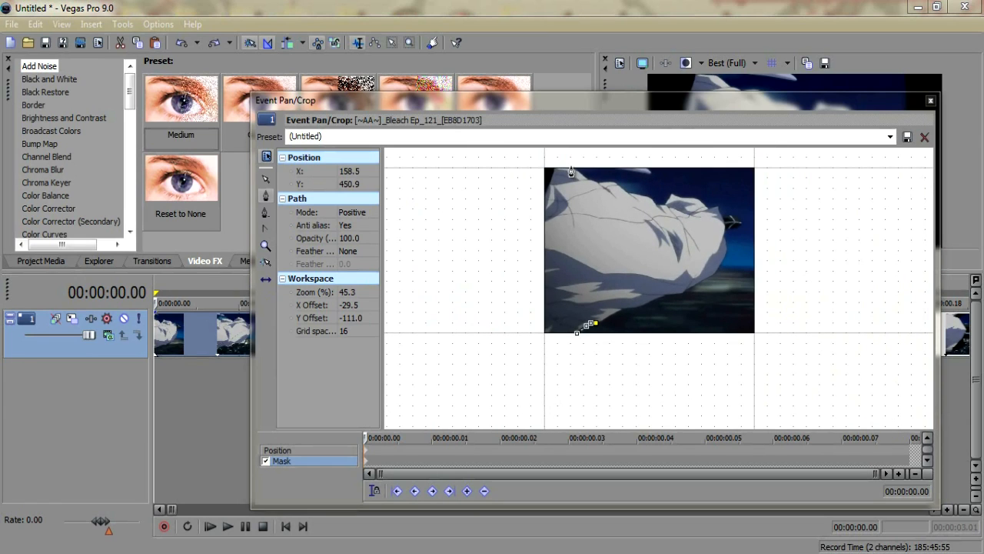
{"action": "mouse_move", "coordinate": [532, 241]}
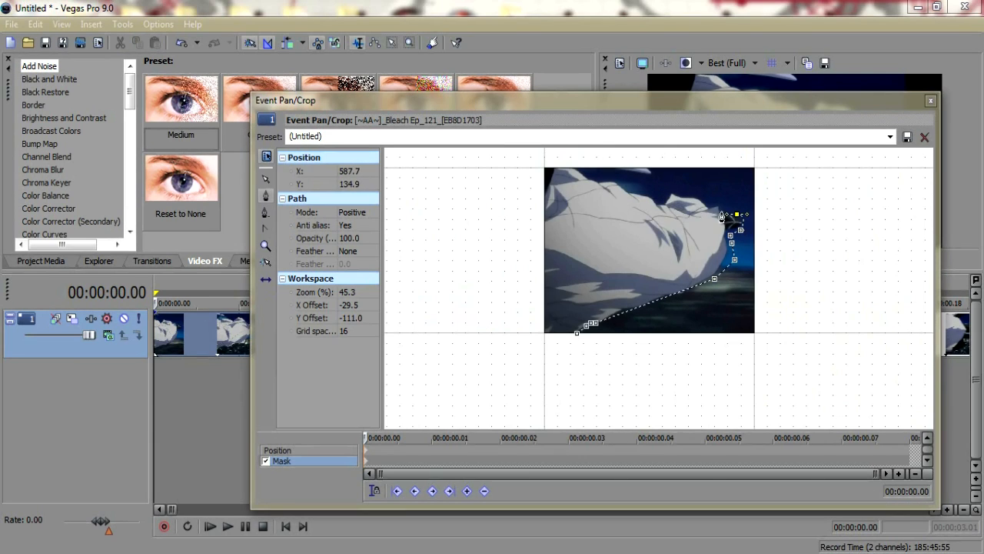
Draw mask anchor points along the figure's edge, over its top and closing on the left side
{"action": "left_click_drag", "start_coordinate": [726, 215], "coordinate": [623, 188]}
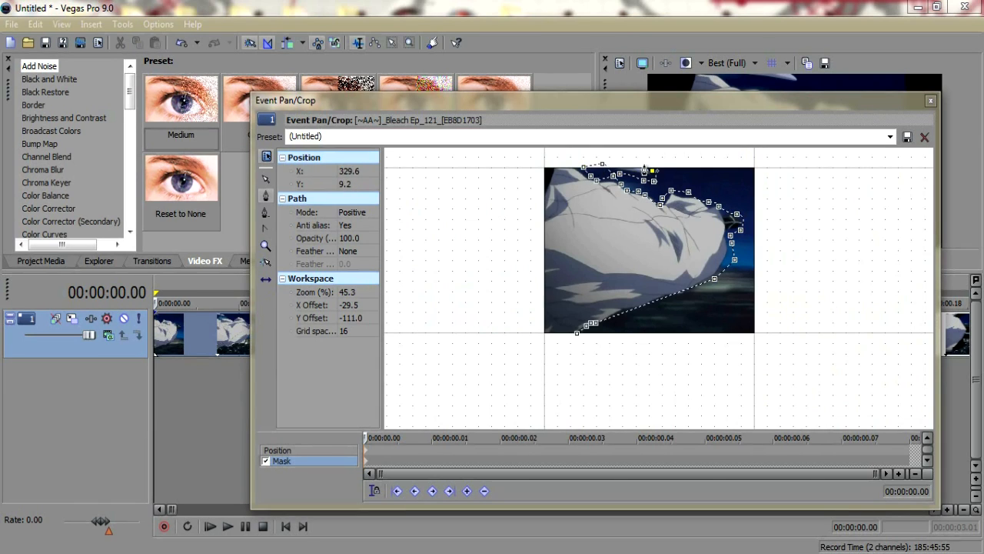
{"action": "left_click_drag", "start_coordinate": [649, 177], "coordinate": [633, 166]}
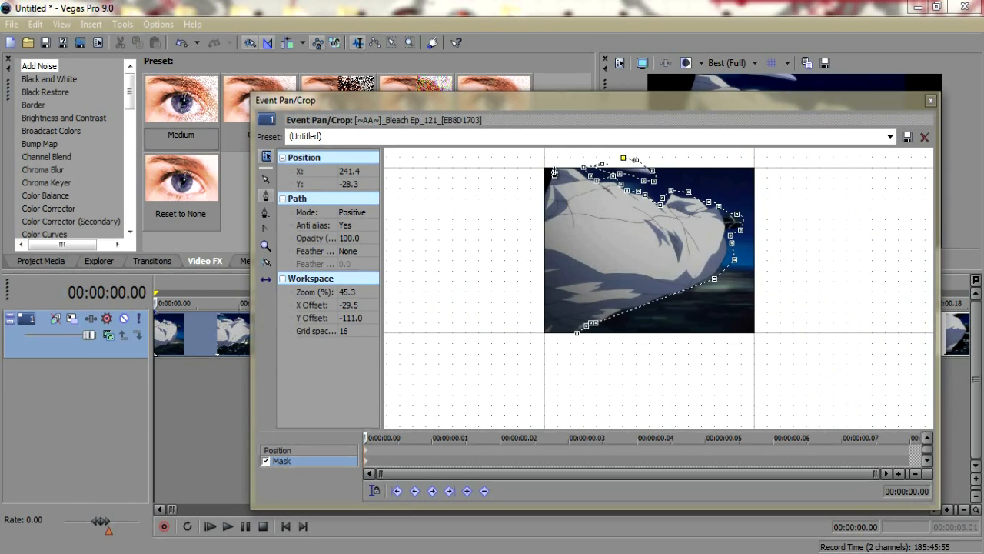
{"action": "mouse_move", "coordinate": [581, 158]}
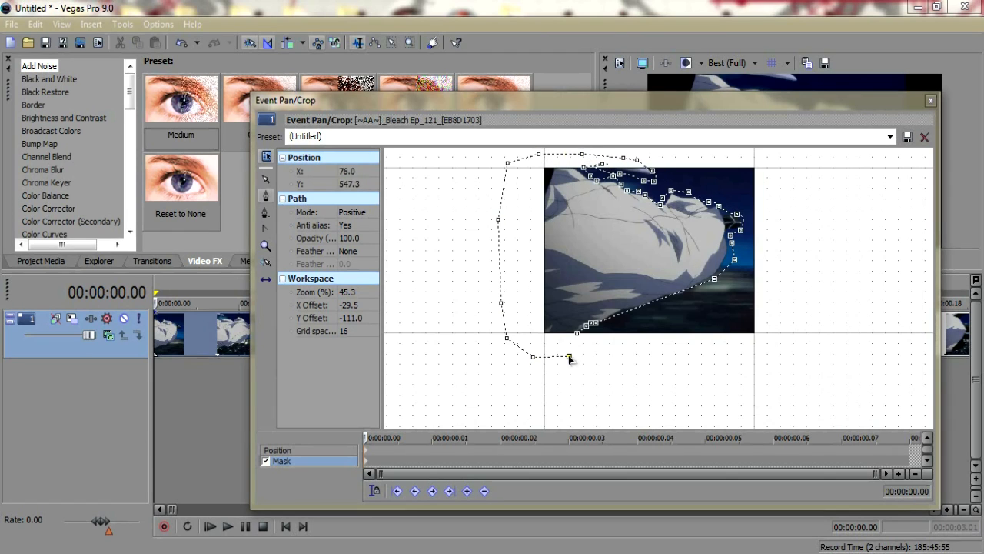
{"action": "left_click_drag", "start_coordinate": [569, 357], "coordinate": [578, 353]}
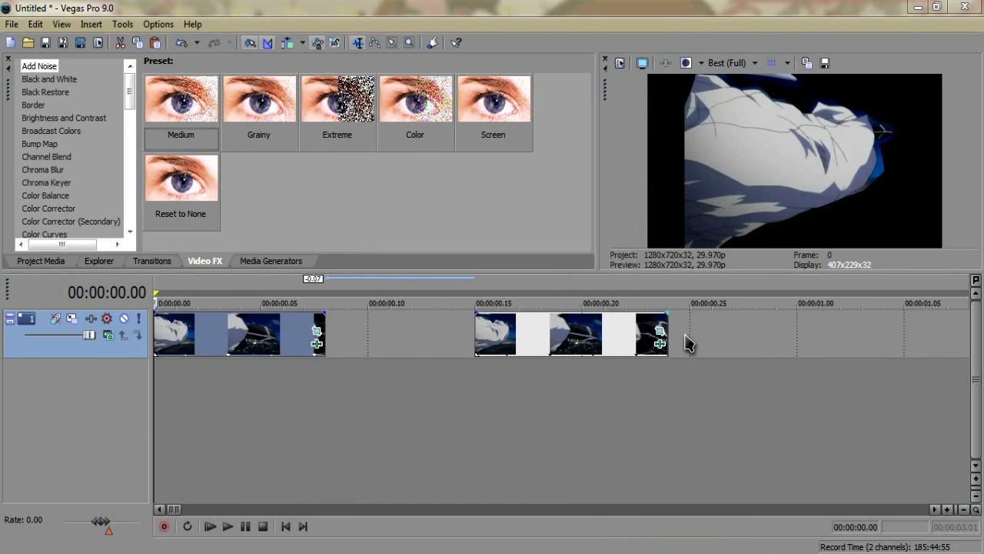
Close the Event Pan/Crop mask editor and return to the timeline events
{"action": "left_click", "coordinate": [324, 332]}
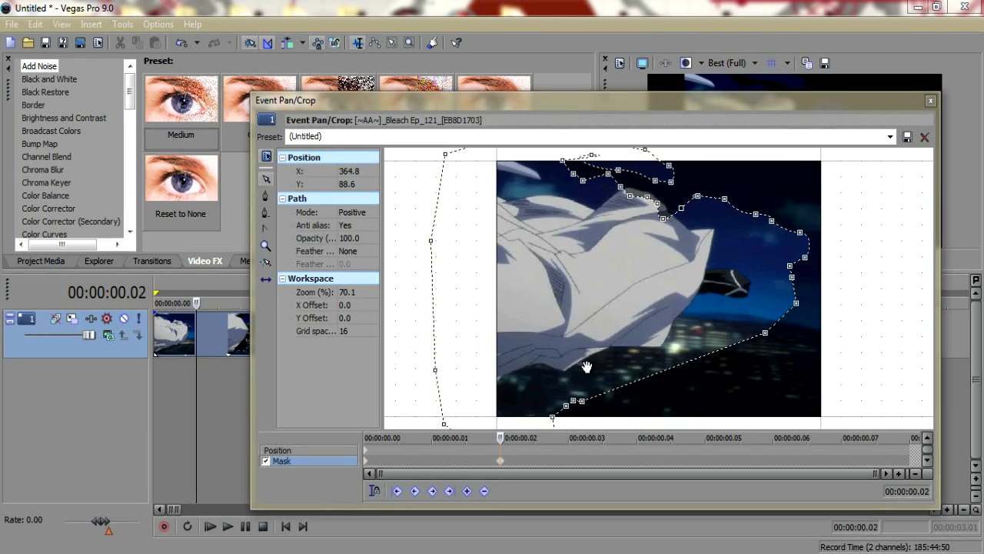
{"action": "mouse_move", "coordinate": [264, 190]}
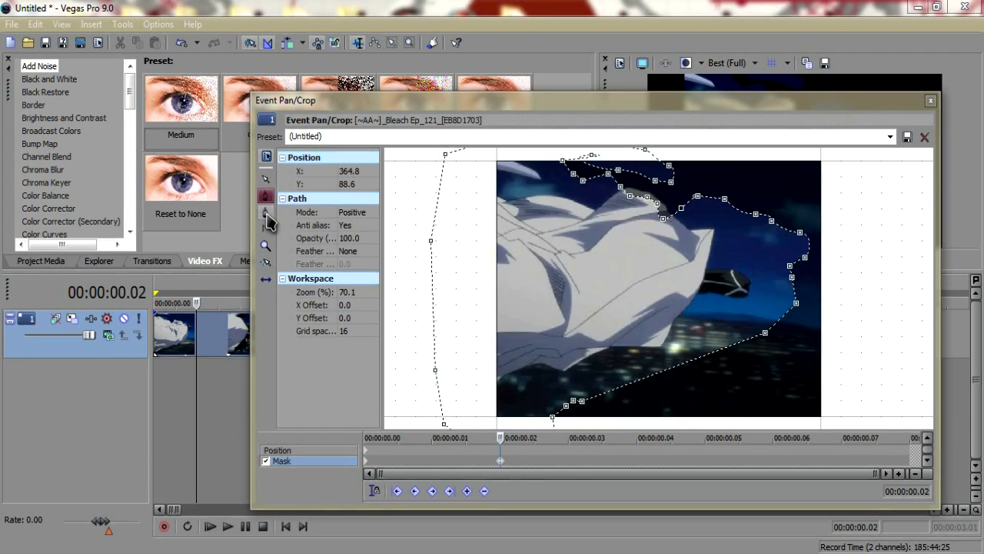
Adjust the mask points with the Normal Edit tool at frame 2, then close the editor
{"action": "left_click", "coordinate": [265, 228]}
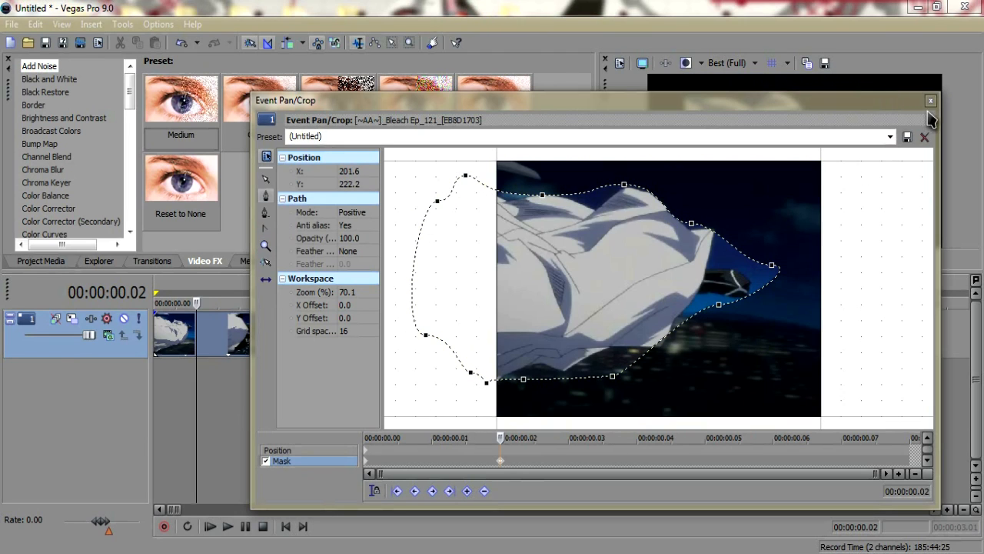
{"action": "left_click", "coordinate": [932, 101]}
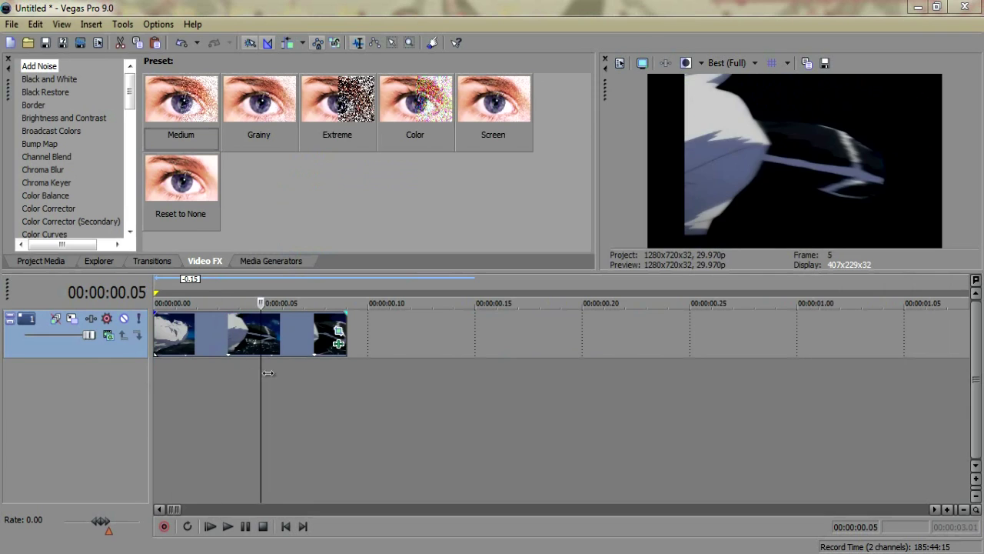
{"action": "left_click_drag", "start_coordinate": [260, 302], "coordinate": [238, 301]}
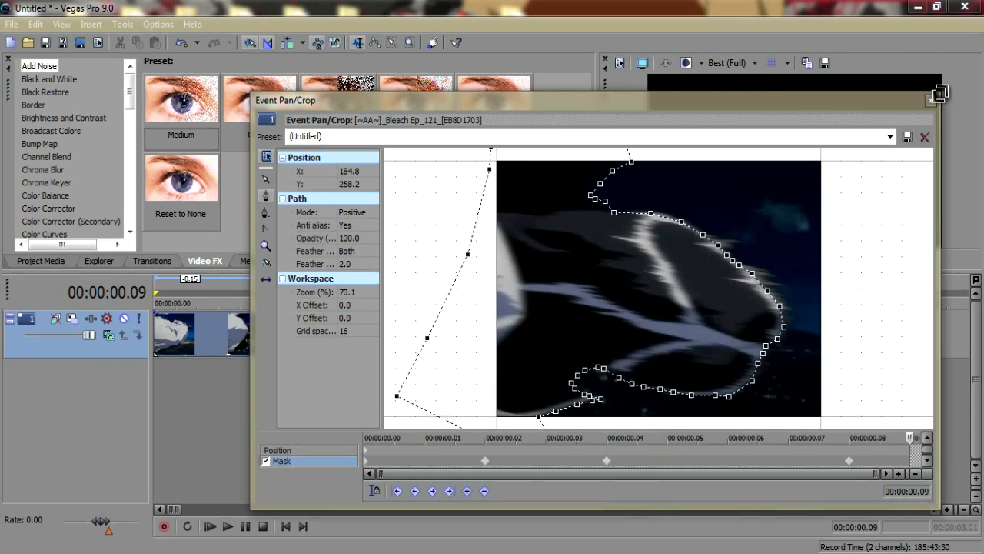
Close the mask editor with the feathered mask keyframed
{"action": "left_click", "coordinate": [924, 137]}
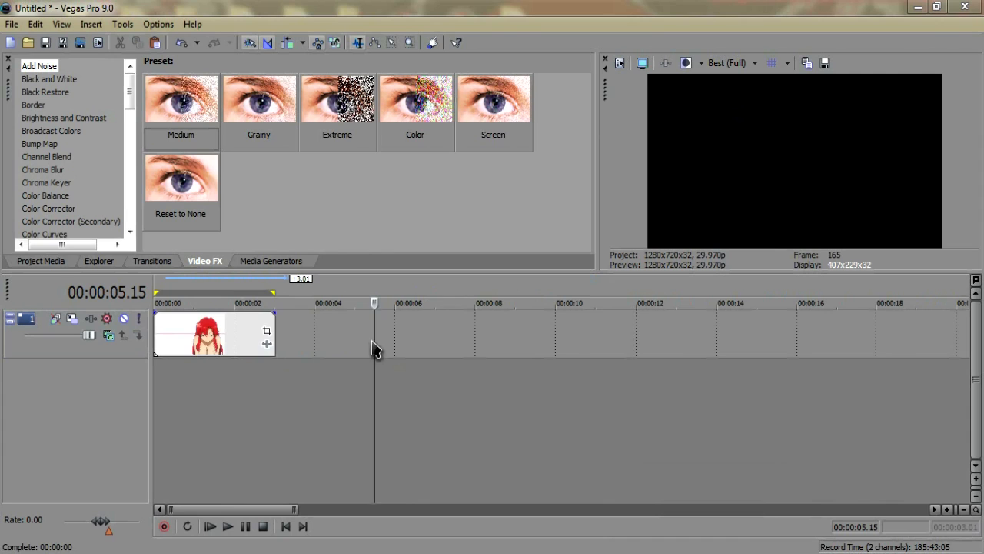
Preview the red-haired character frames, then bring up File > Render As
{"action": "left_click", "coordinate": [274, 300]}
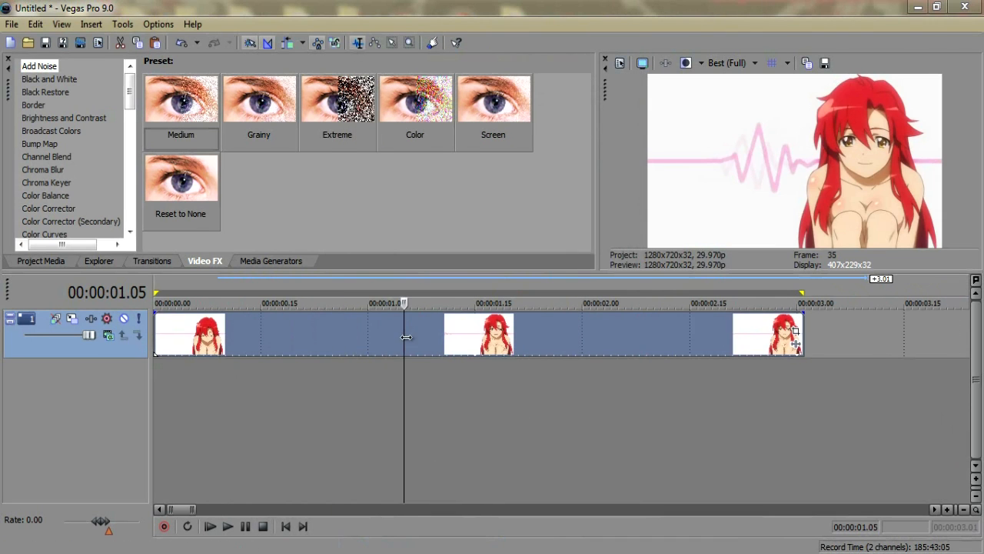
{"action": "left_click_drag", "start_coordinate": [406, 337], "coordinate": [391, 336]}
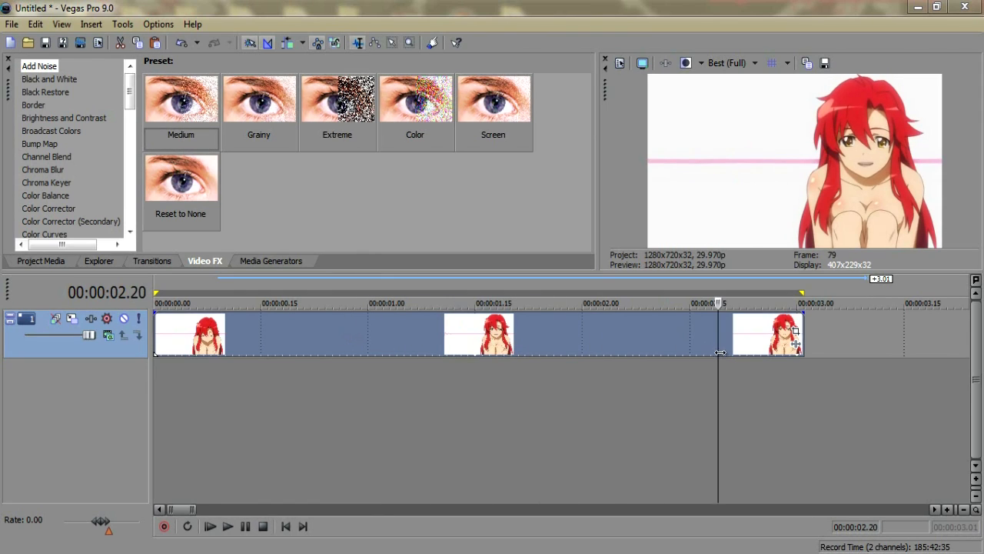
{"action": "left_click", "coordinate": [234, 303]}
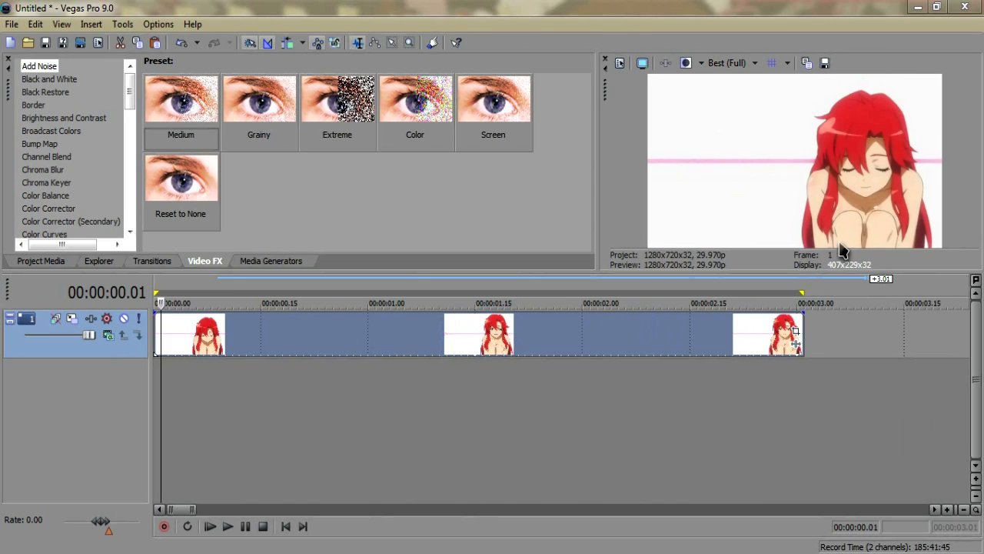
{"action": "mouse_move", "coordinate": [825, 210]}
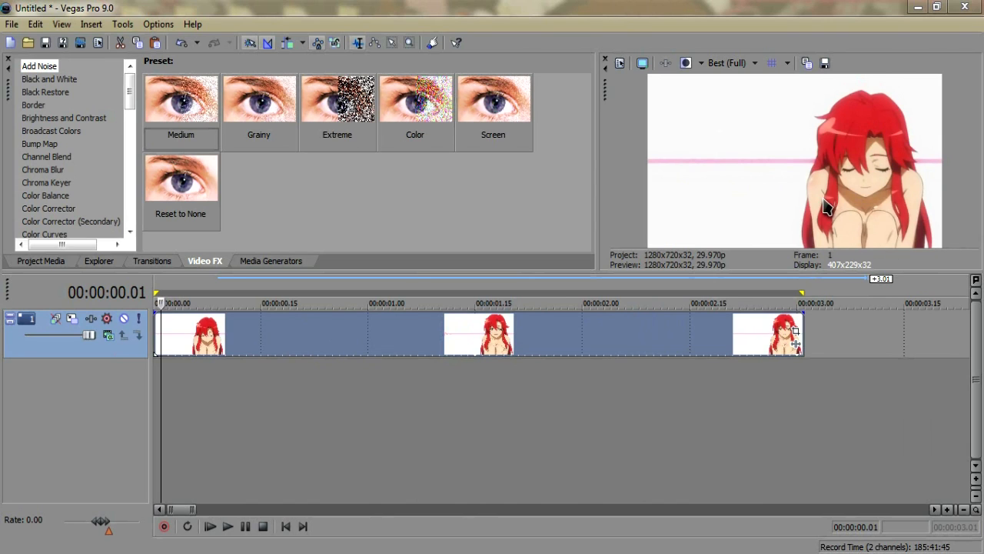
{"action": "mouse_move", "coordinate": [879, 237]}
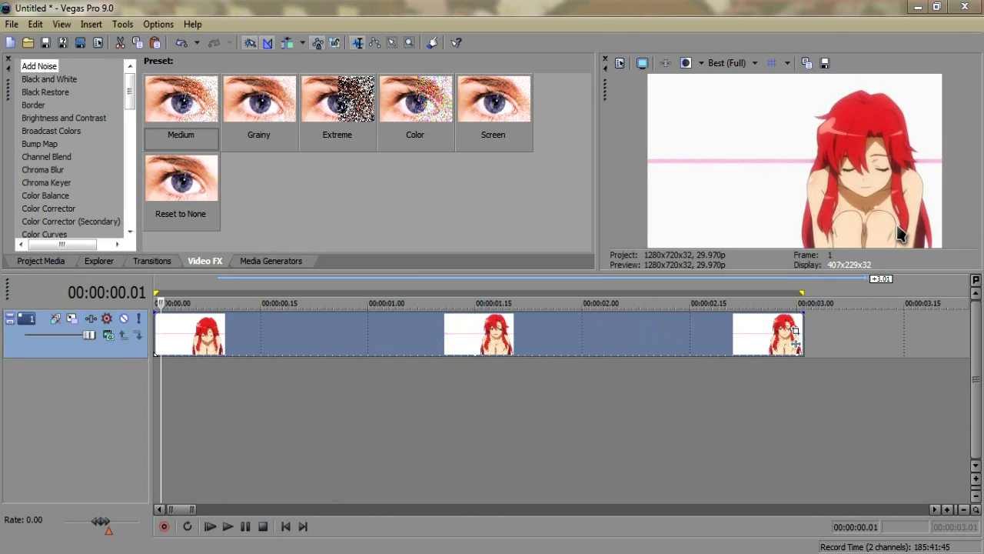
{"action": "mouse_move", "coordinate": [766, 209]}
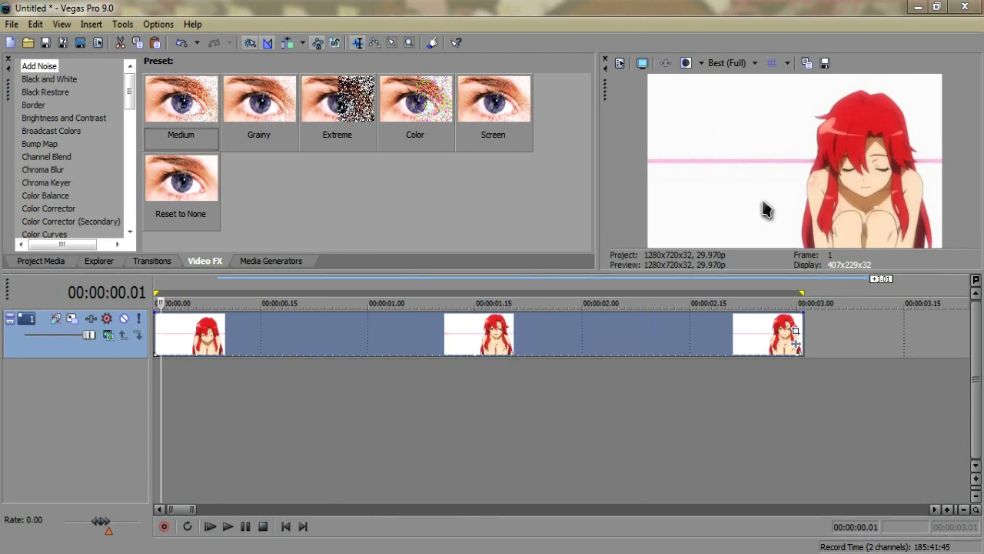
{"action": "mouse_move", "coordinate": [471, 288]}
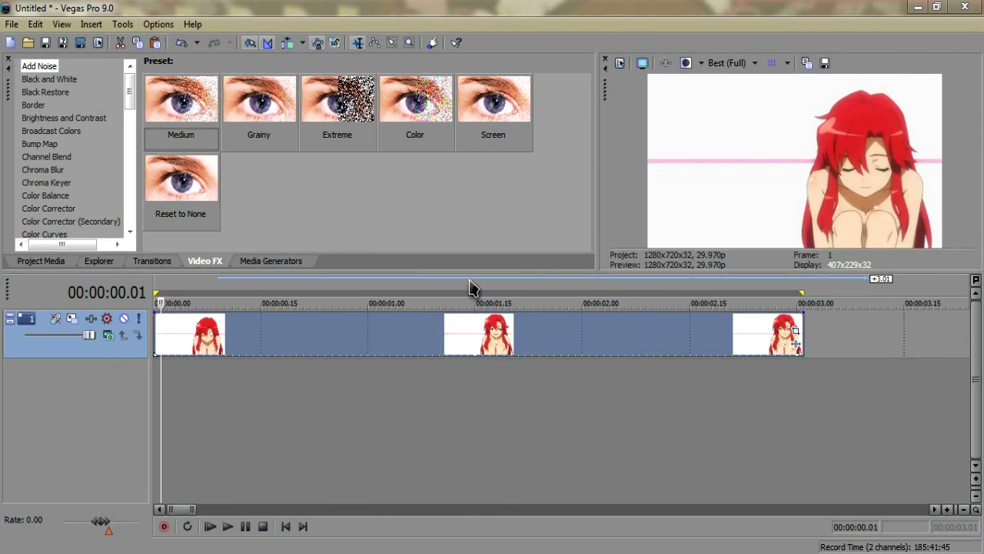
{"action": "left_click", "coordinate": [729, 299]}
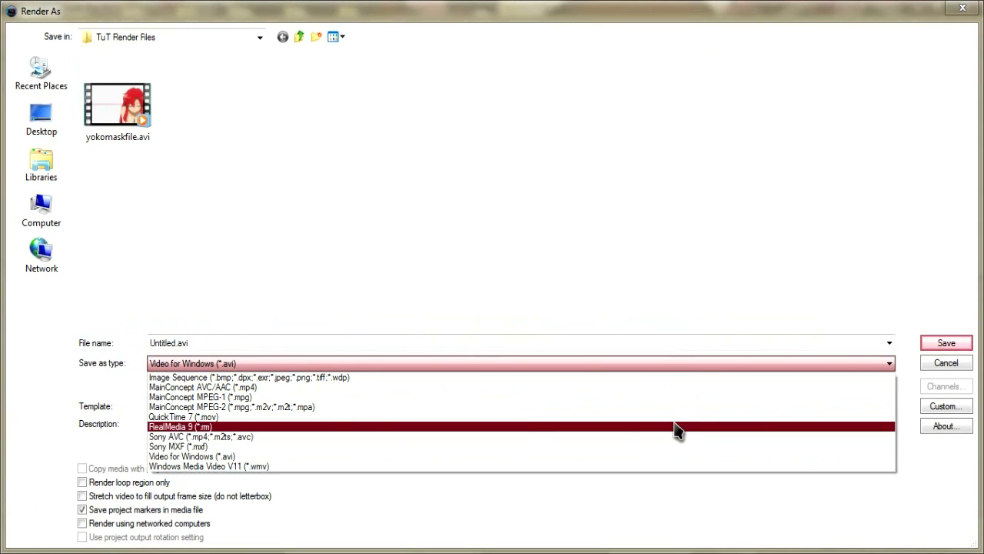
Choose Video for Windows (*.avi) as the render output format
{"action": "left_click", "coordinate": [948, 407]}
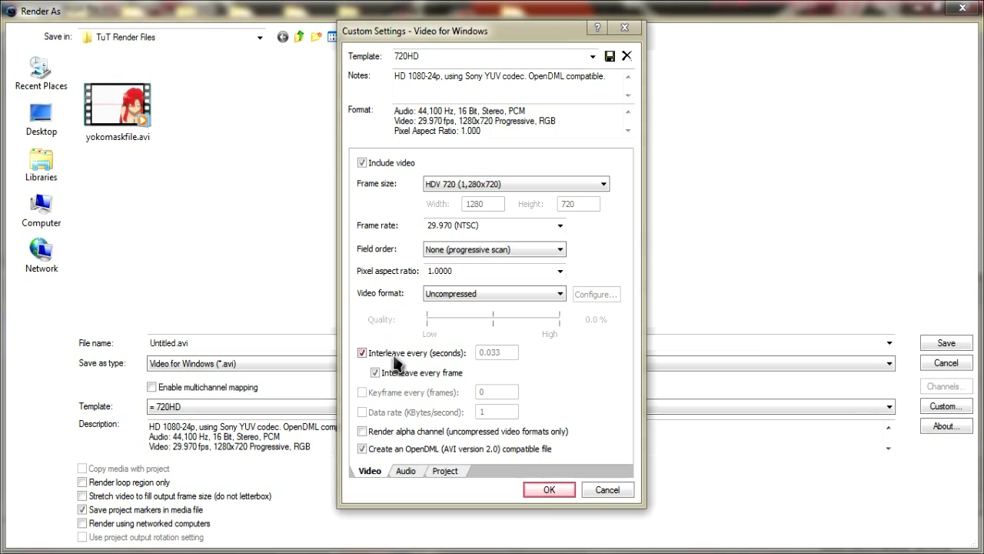
{"action": "mouse_move", "coordinate": [394, 369]}
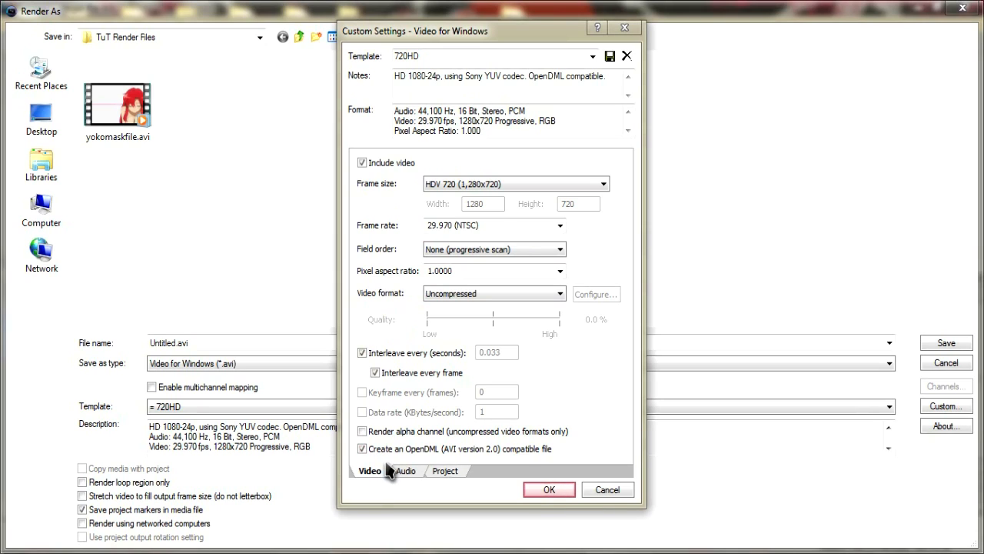
{"action": "mouse_move", "coordinate": [403, 478]}
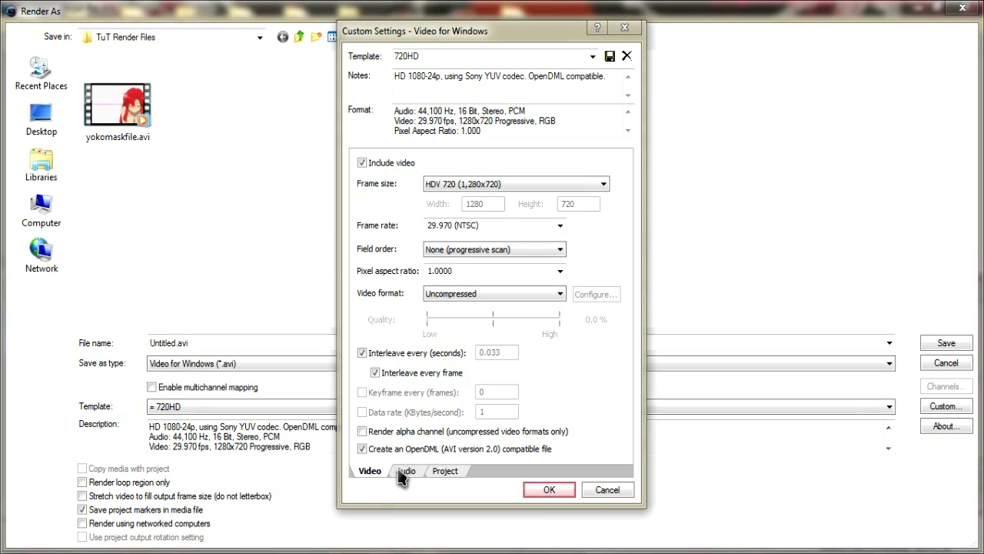
Review the Audio and Project settings, keep Best quality, and accept the 720HD AVI settings
{"action": "left_click", "coordinate": [407, 470]}
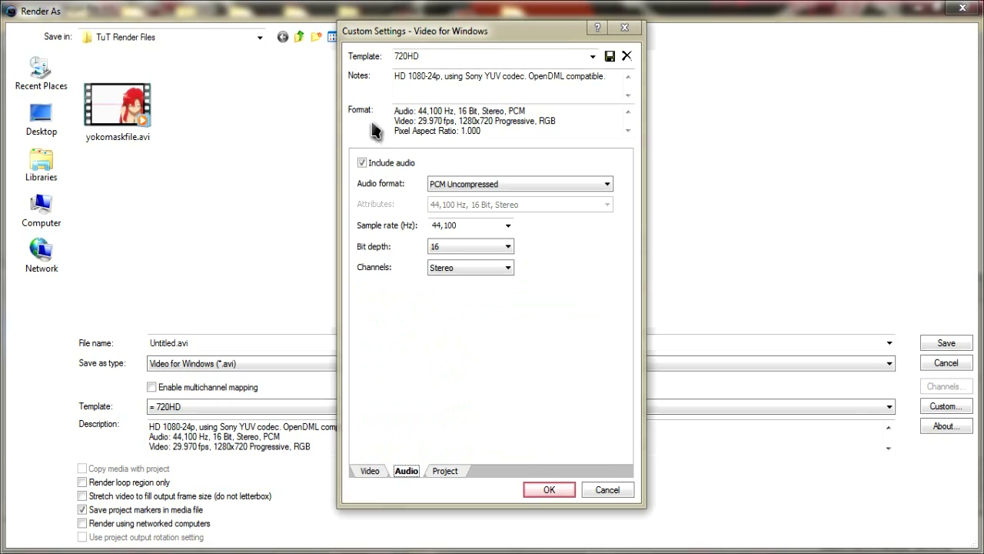
{"action": "mouse_move", "coordinate": [444, 477]}
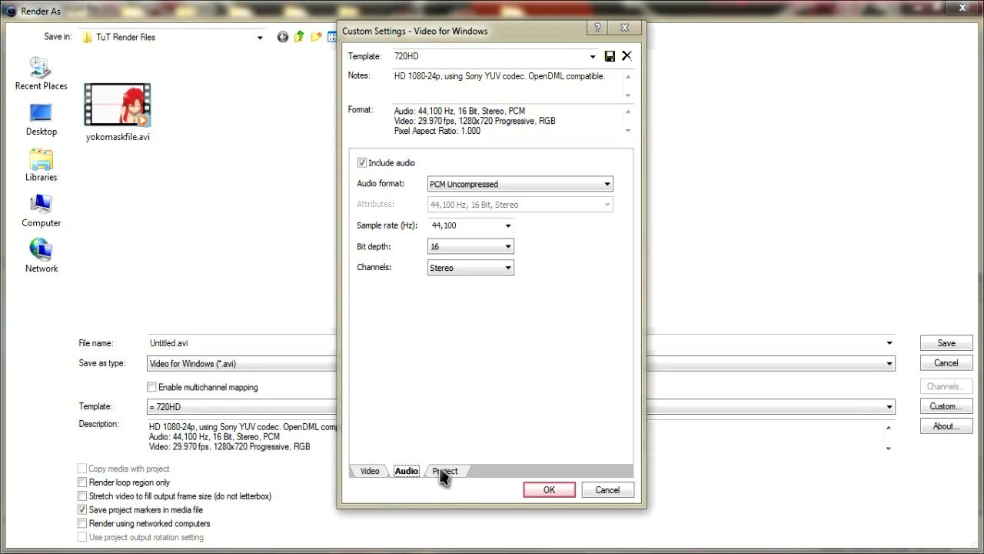
{"action": "left_click", "coordinate": [446, 471]}
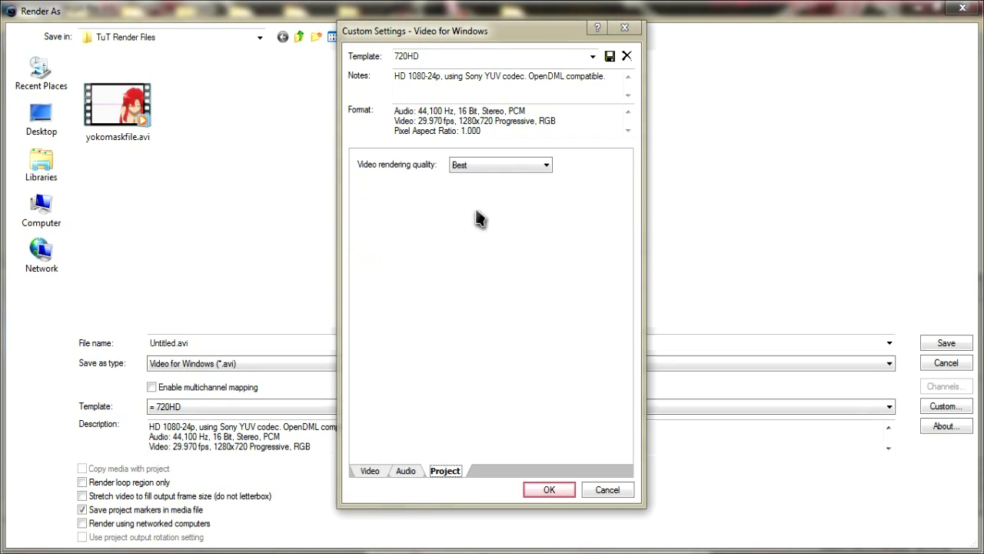
{"action": "left_click", "coordinate": [500, 165]}
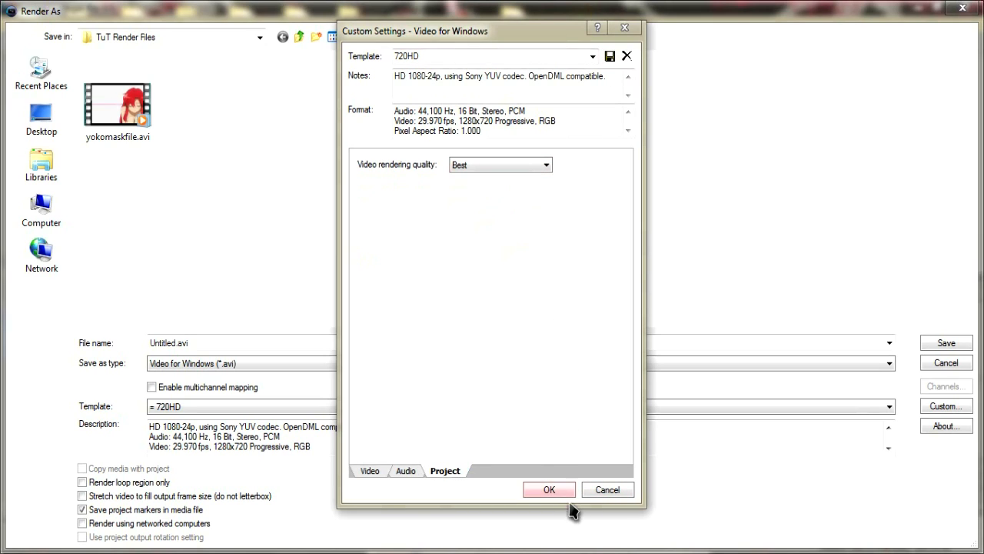
{"action": "left_click", "coordinate": [552, 489]}
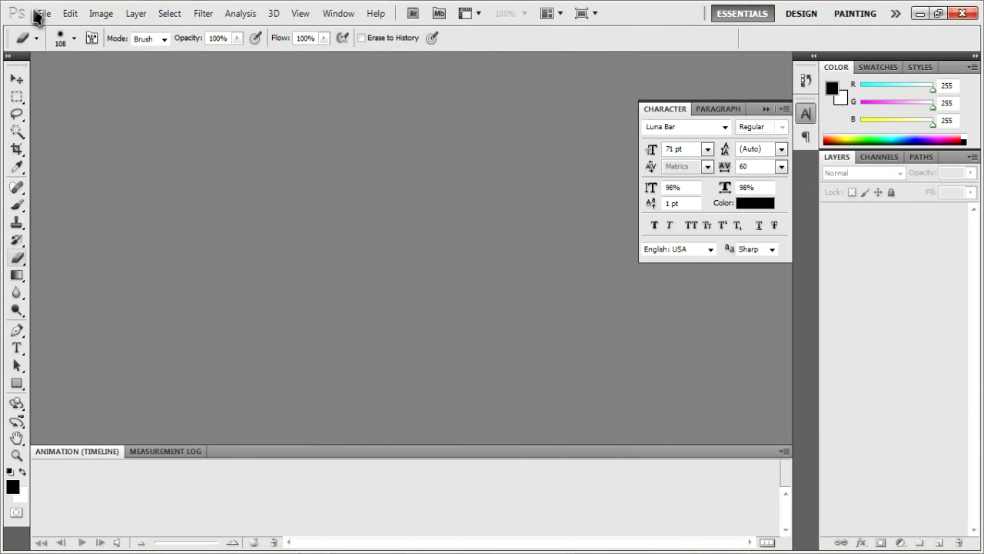
{"action": "mouse_move", "coordinate": [807, 212]}
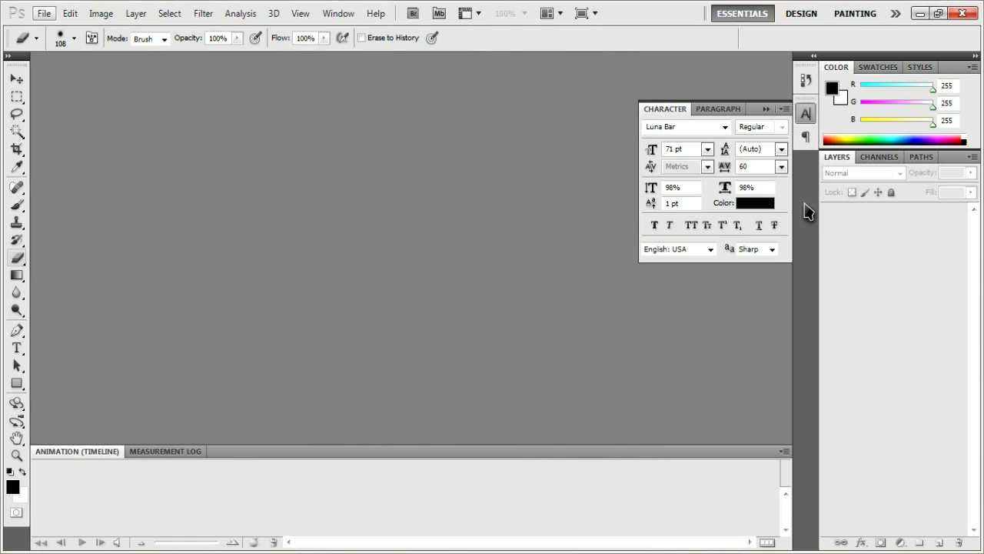
Start Import Video Frames to Layers and browse into the TuT Render Files folder
{"action": "left_click", "coordinate": [49, 13]}
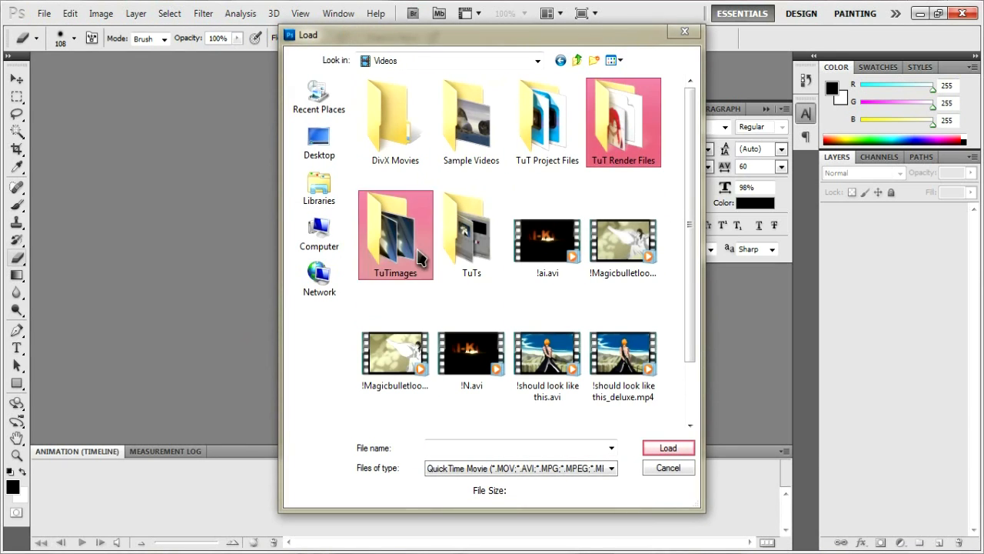
{"action": "double_click", "coordinate": [623, 123]}
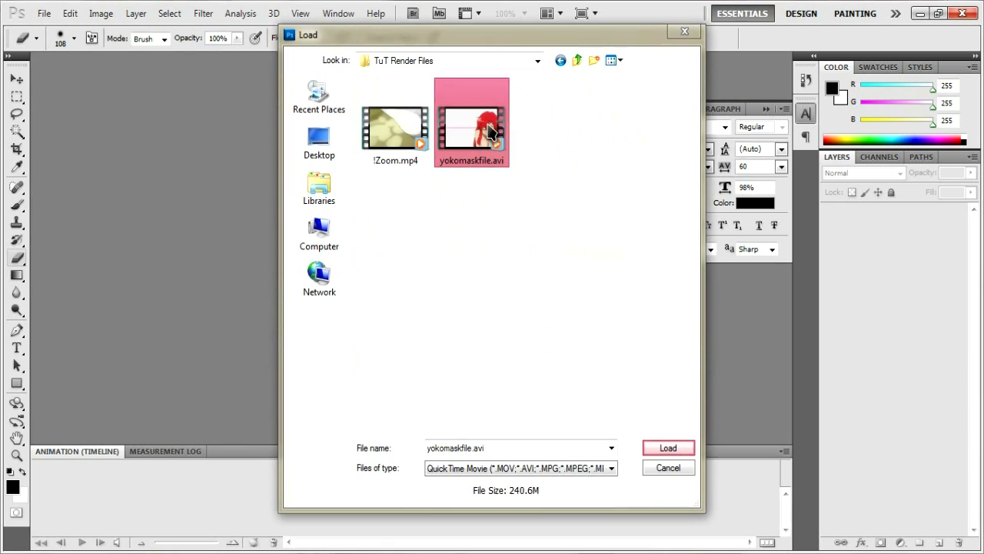
{"action": "mouse_move", "coordinate": [535, 107]}
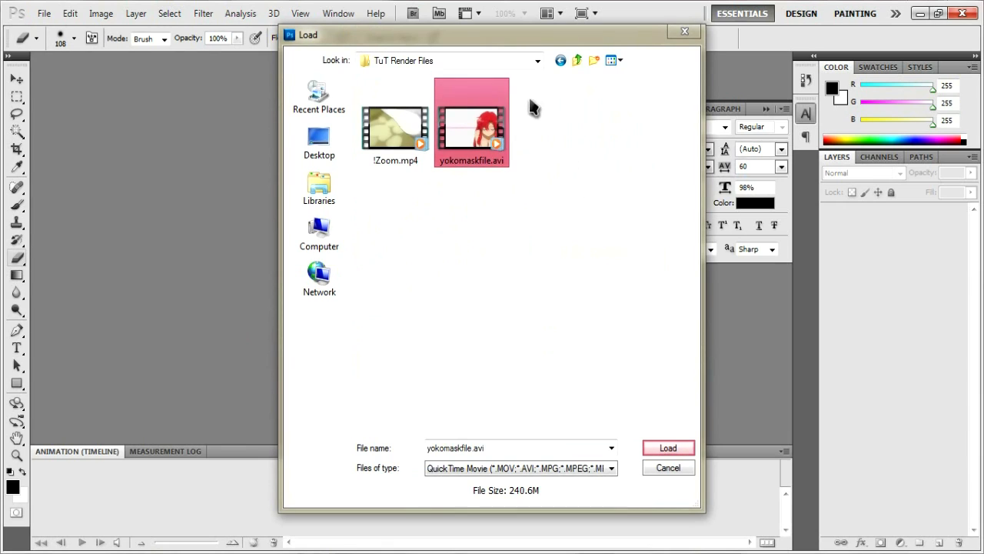
{"action": "mouse_move", "coordinate": [499, 135]}
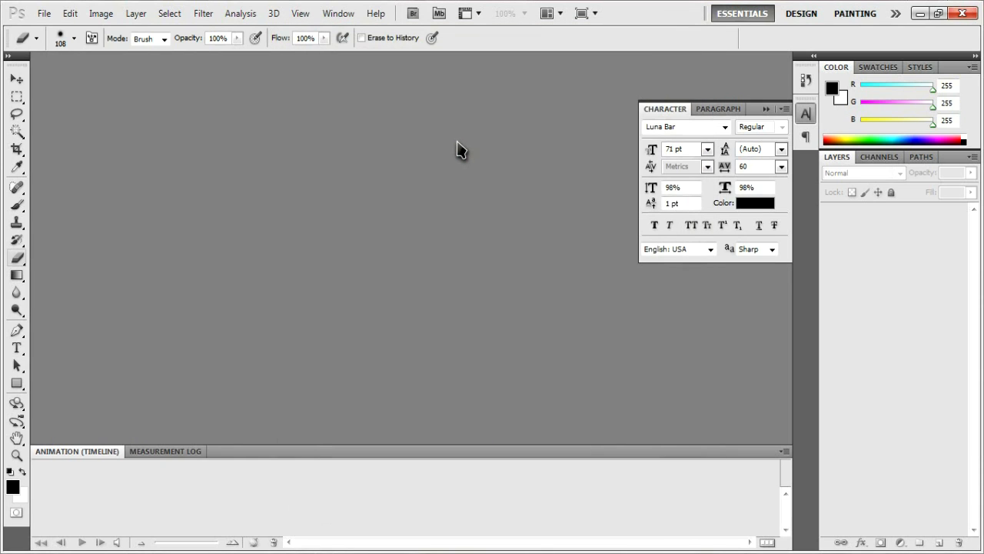
Import yokomaskfile.avi from beginning to end as layers with a frame animation
{"action": "left_click", "coordinate": [45, 12]}
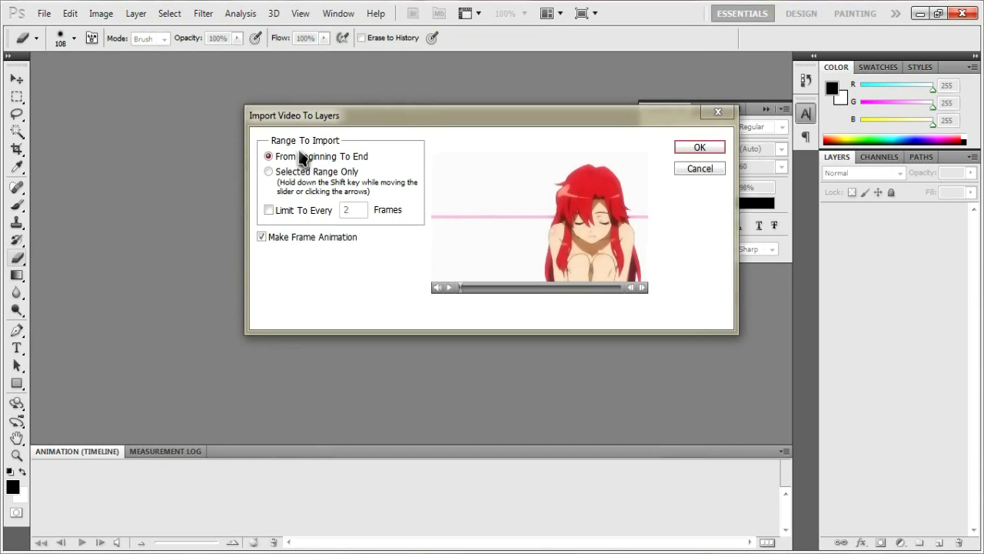
{"action": "mouse_move", "coordinate": [283, 192]}
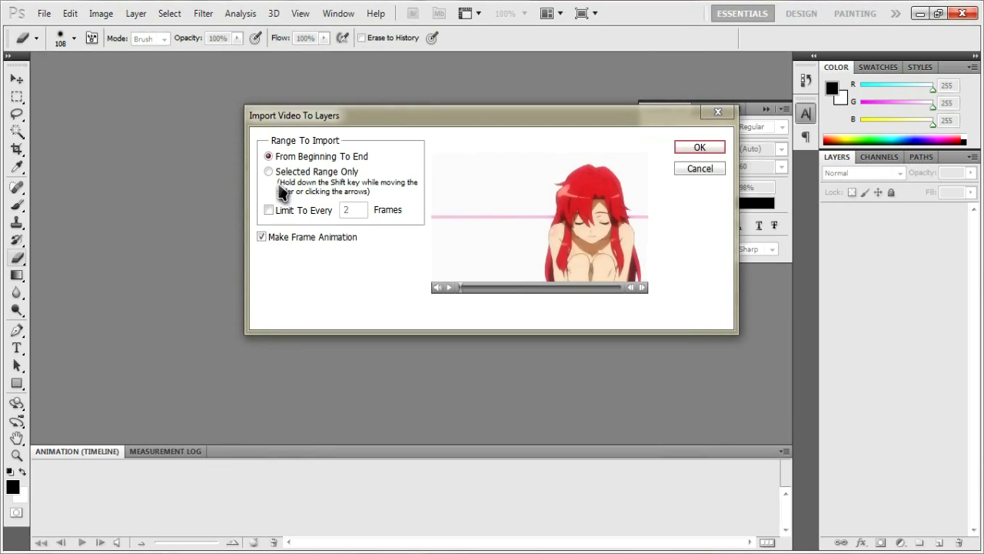
{"action": "mouse_move", "coordinate": [299, 161]}
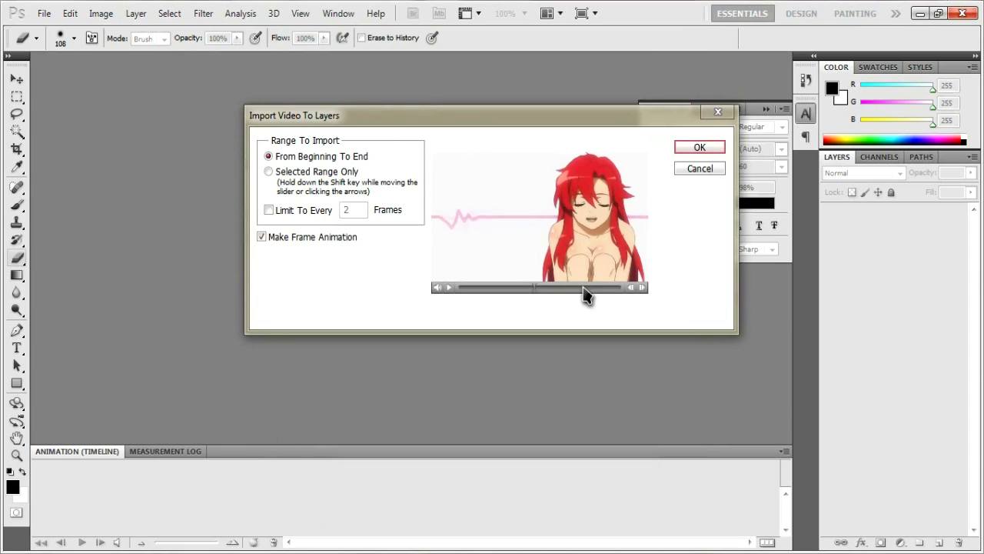
{"action": "left_click_drag", "start_coordinate": [585, 288], "coordinate": [628, 287]}
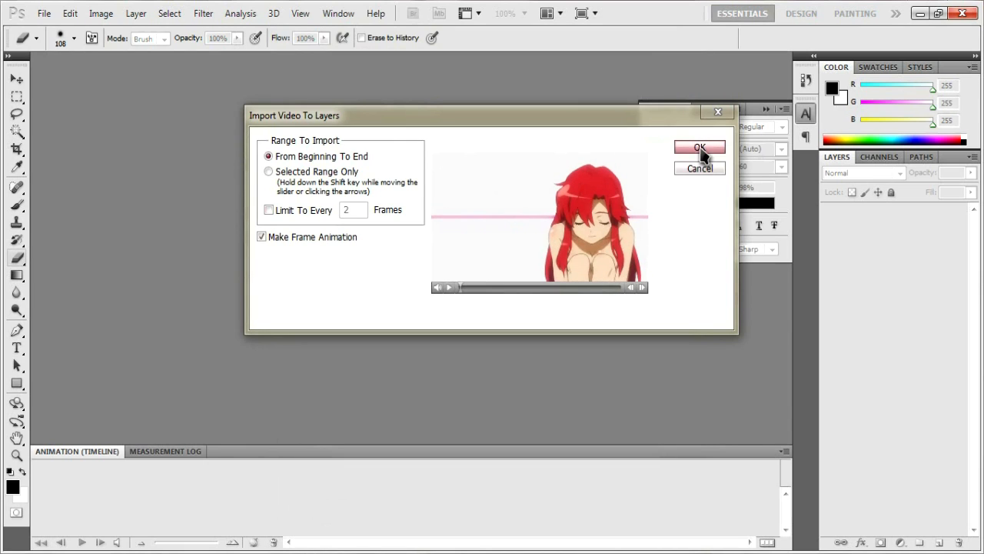
{"action": "left_click", "coordinate": [699, 148]}
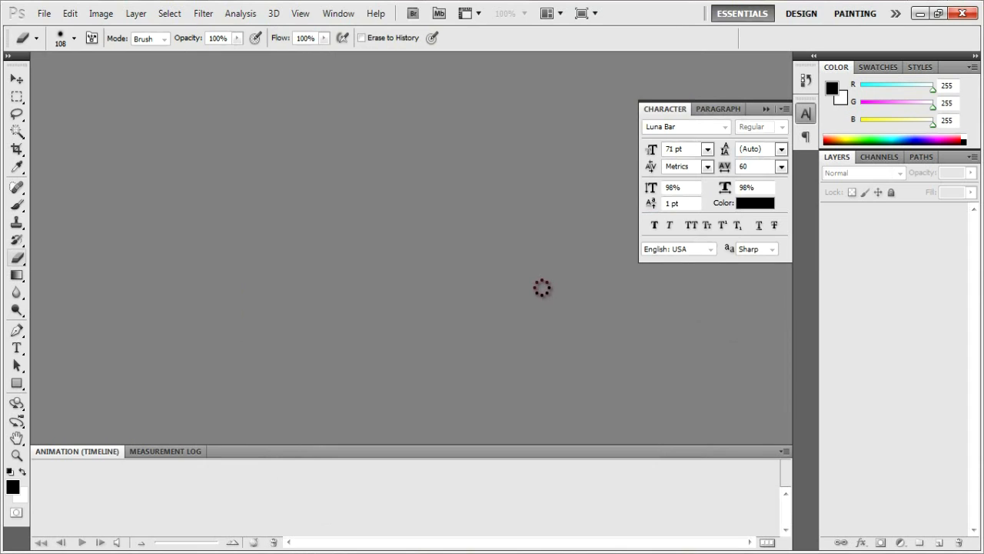
{"action": "mouse_move", "coordinate": [529, 283]}
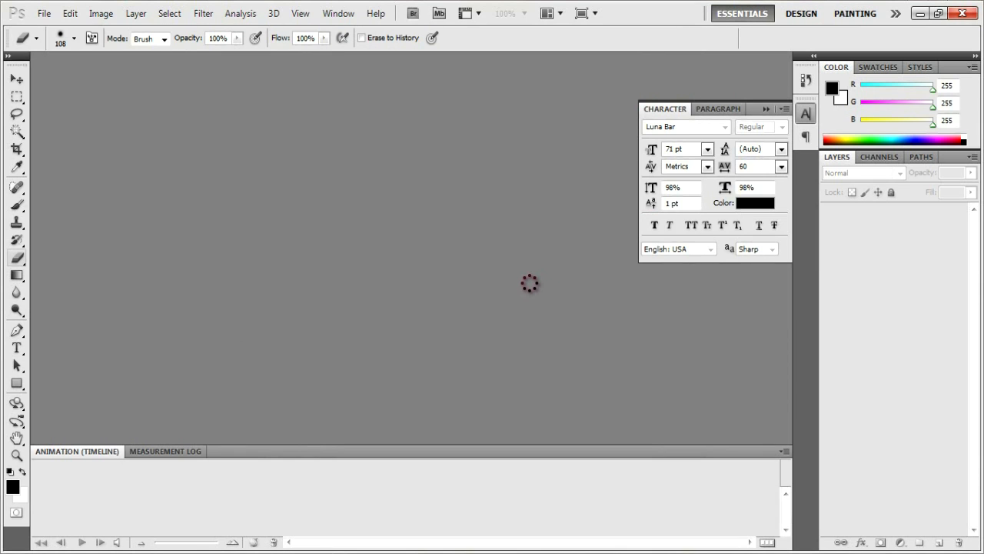
{"action": "mouse_move", "coordinate": [526, 283]}
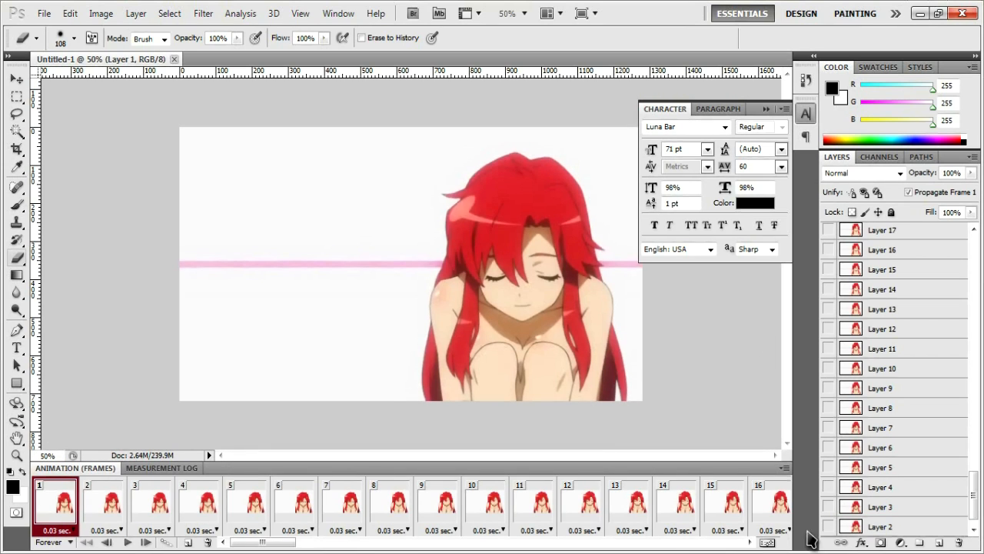
Show the Animation (Frames) panel from the Window menu for the imported document
{"action": "scroll", "scroll_direction": "down", "scroll_amount": 3}
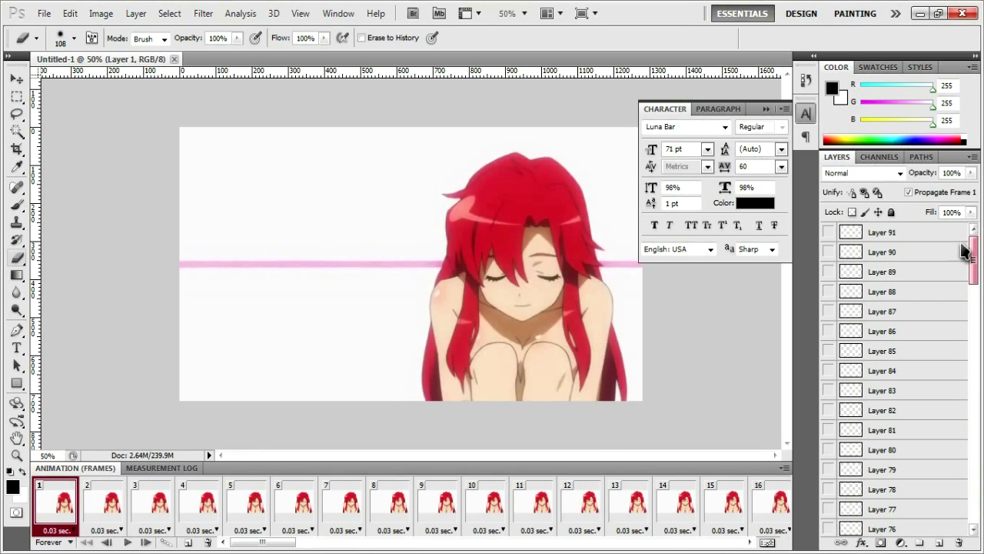
{"action": "mouse_move", "coordinate": [960, 254]}
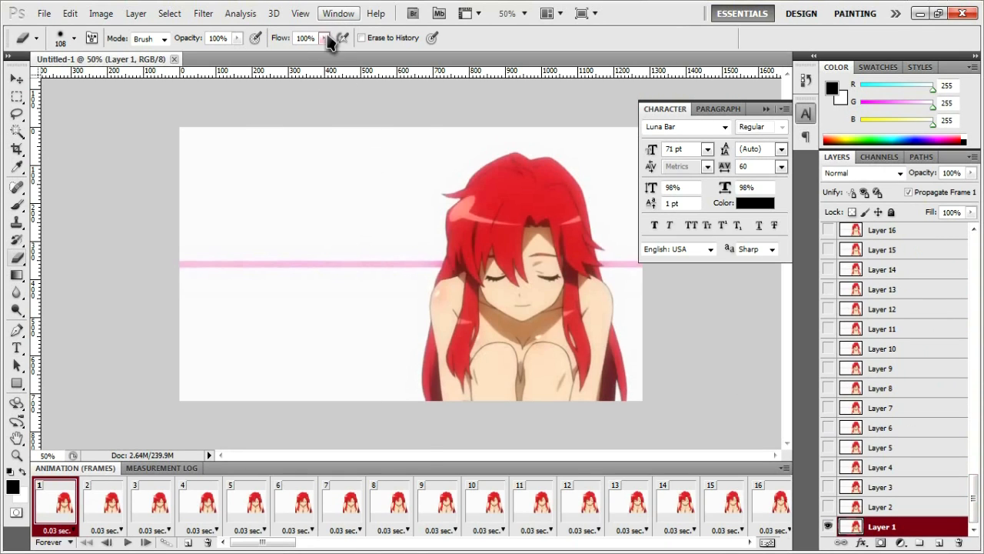
{"action": "left_click", "coordinate": [338, 13]}
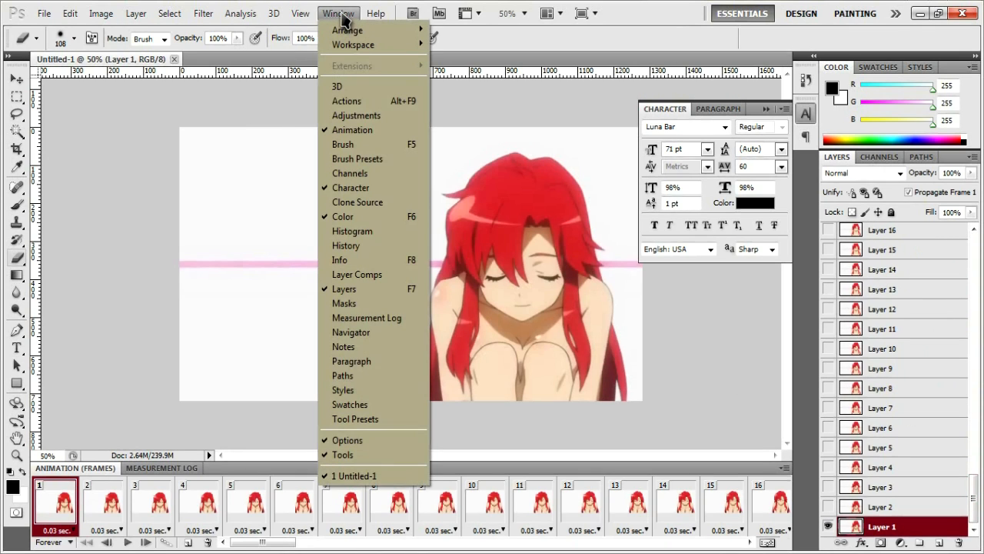
{"action": "mouse_move", "coordinate": [352, 129]}
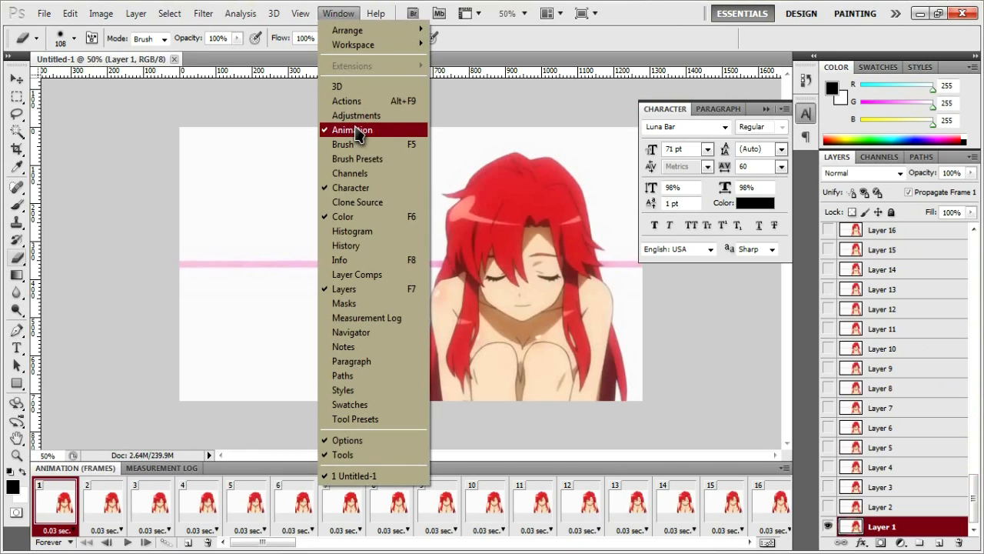
{"action": "left_click", "coordinate": [352, 130]}
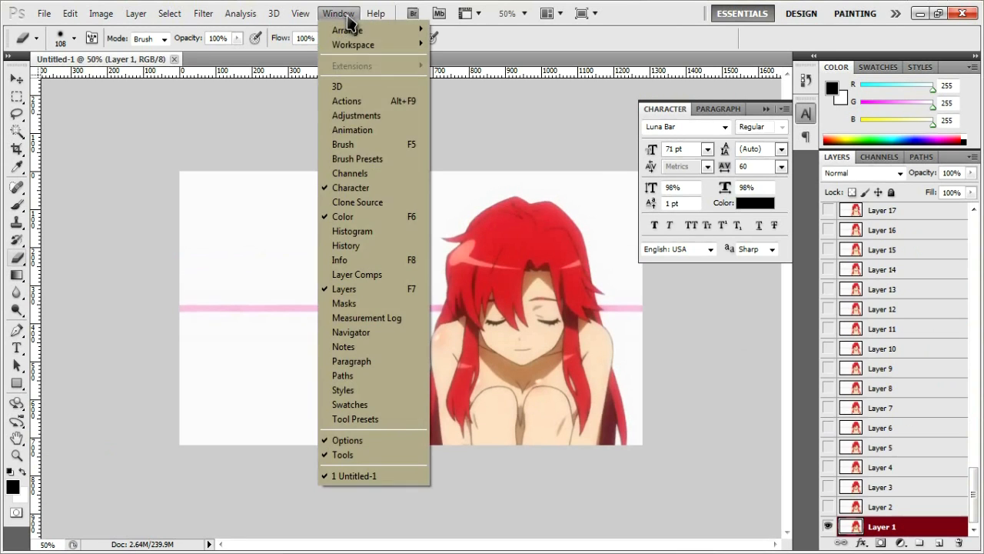
{"action": "left_click", "coordinate": [351, 129]}
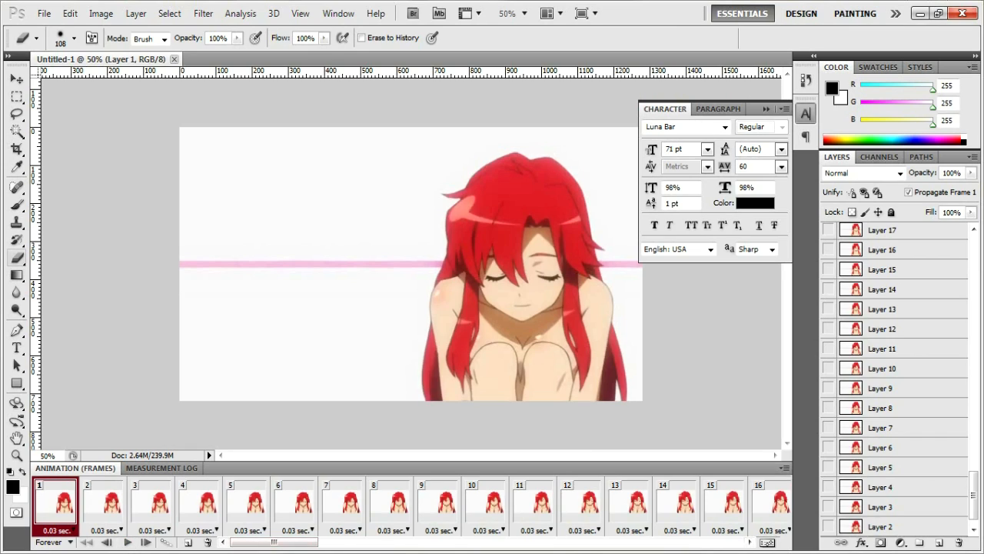
{"action": "mouse_move", "coordinate": [267, 543]}
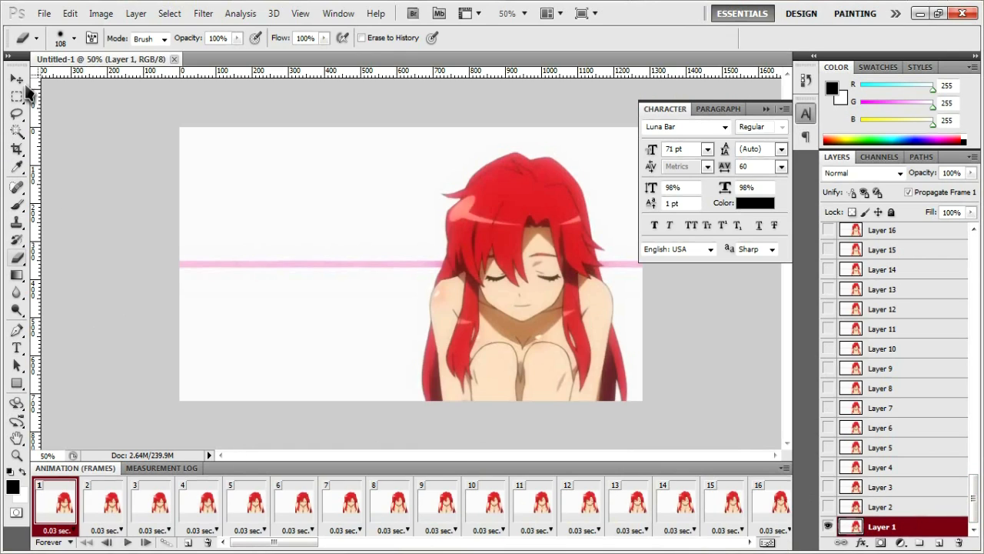
With frame 1 selected, erase the white background beside the character using the Magic Eraser
{"action": "left_click", "coordinate": [108, 501]}
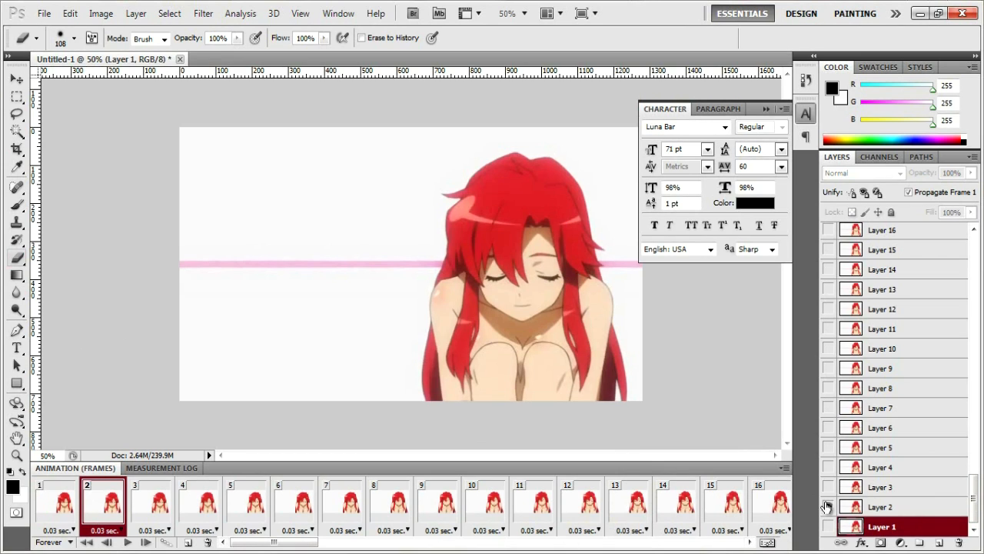
{"action": "left_click", "coordinate": [894, 507]}
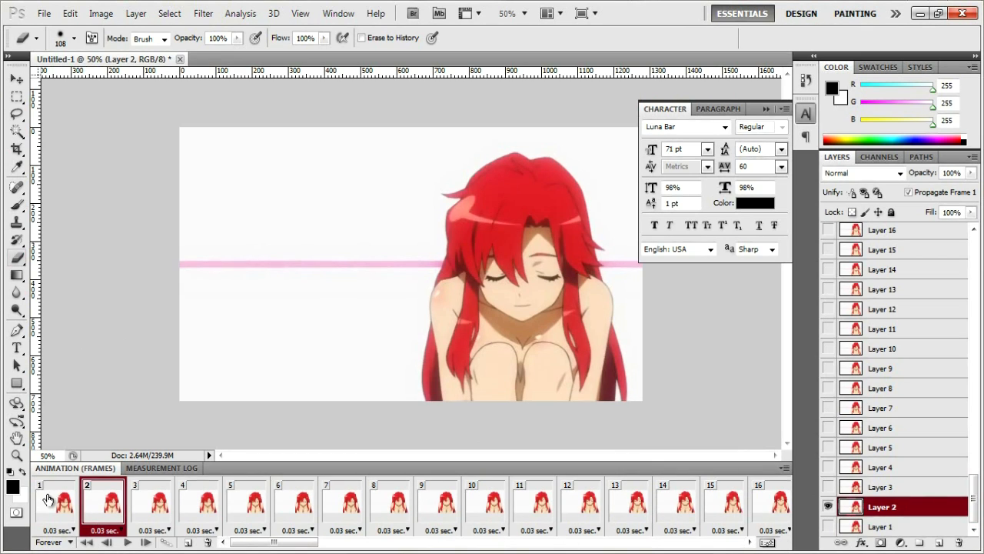
{"action": "left_click", "coordinate": [49, 505]}
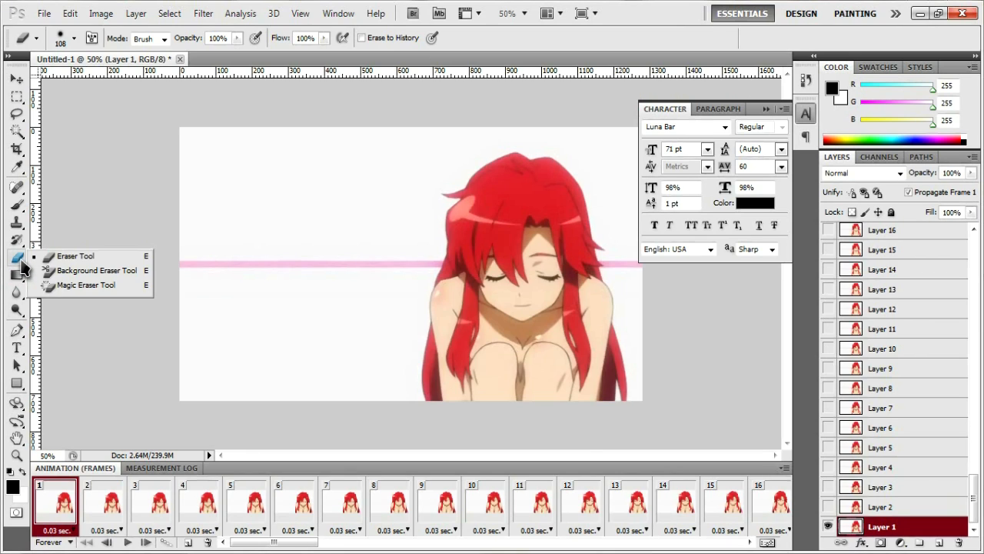
{"action": "mouse_move", "coordinate": [73, 289]}
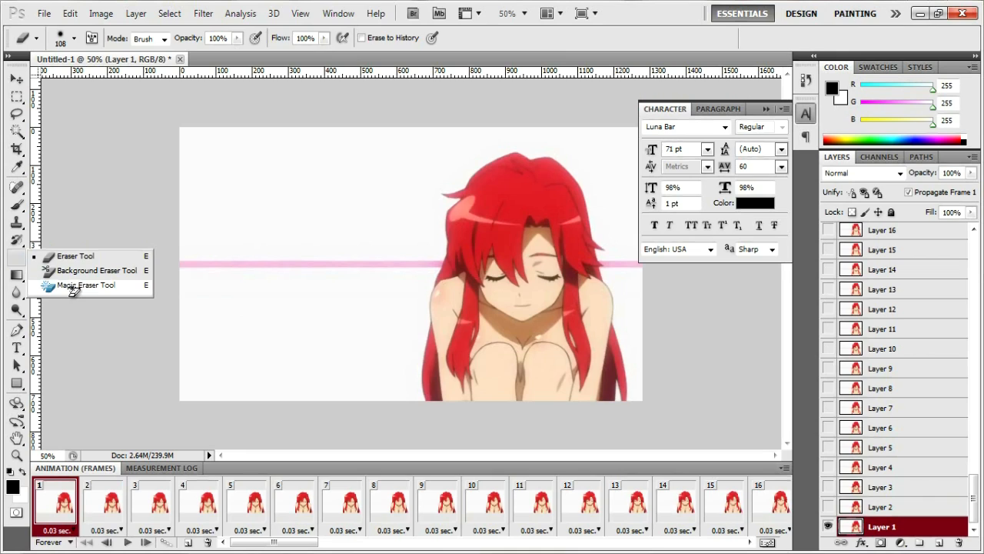
{"action": "left_click", "coordinate": [86, 285]}
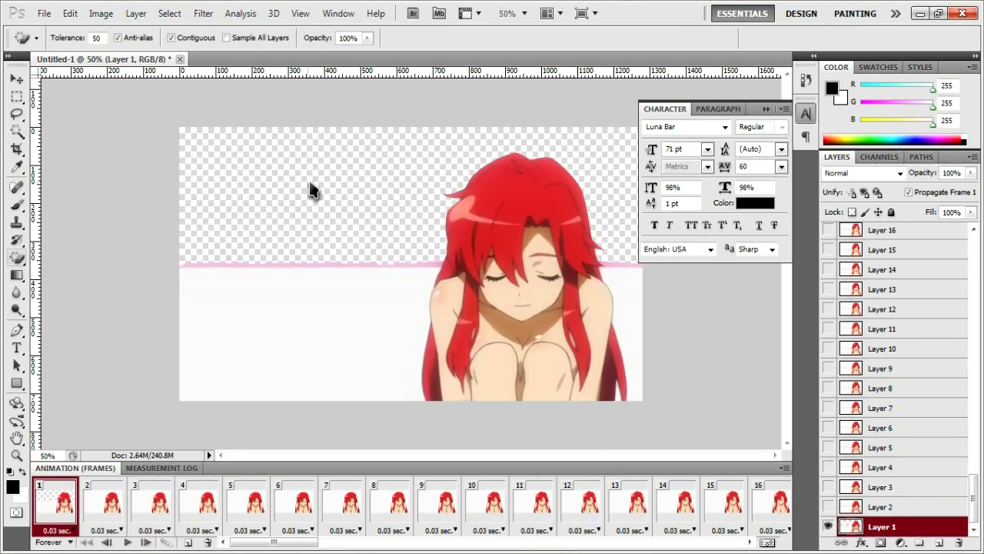
{"action": "mouse_move", "coordinate": [504, 168]}
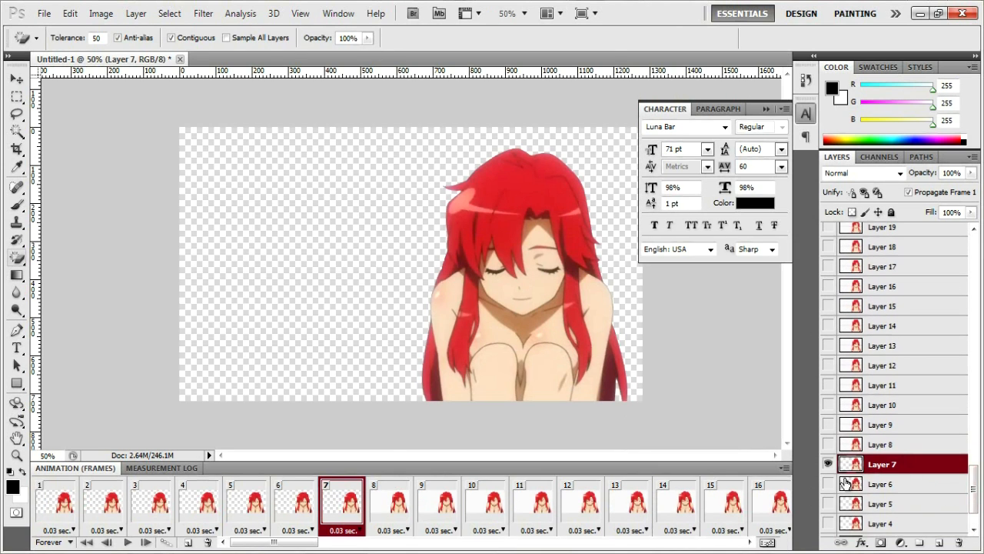
Remove Layer 7 and above so only the first six character layers remain
{"action": "scroll", "scroll_direction": "down", "scroll_amount": 3}
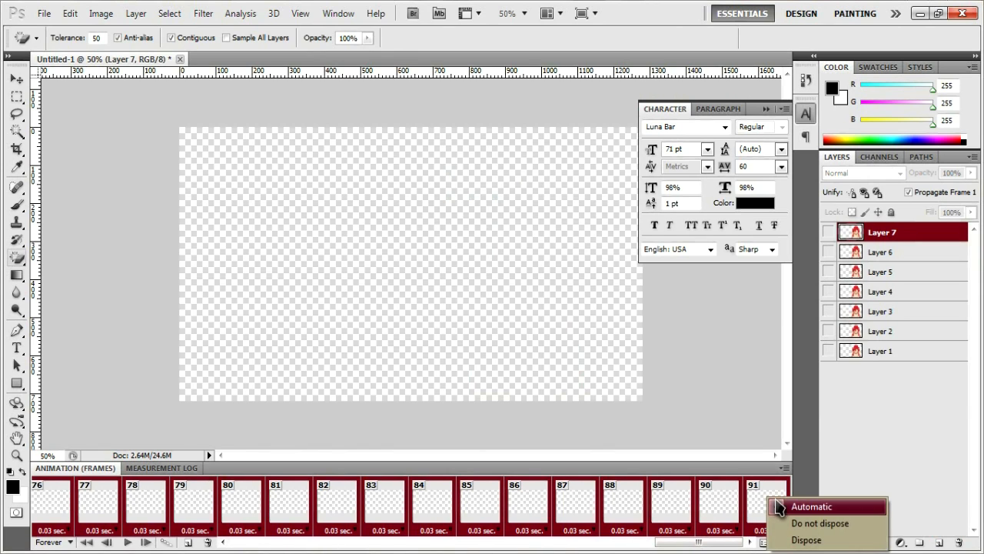
{"action": "left_click", "coordinate": [820, 507]}
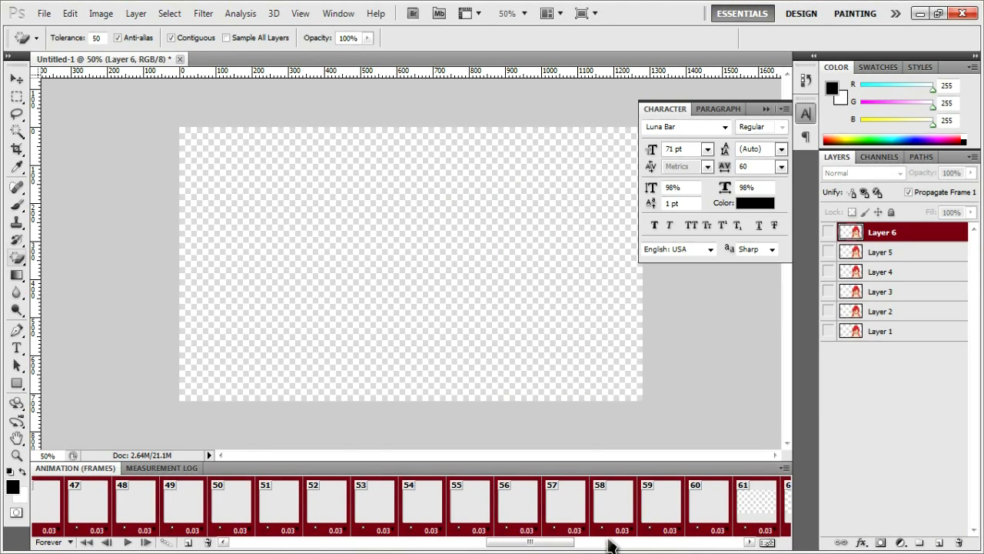
{"action": "scroll", "scroll_direction": "left", "scroll_amount": 3}
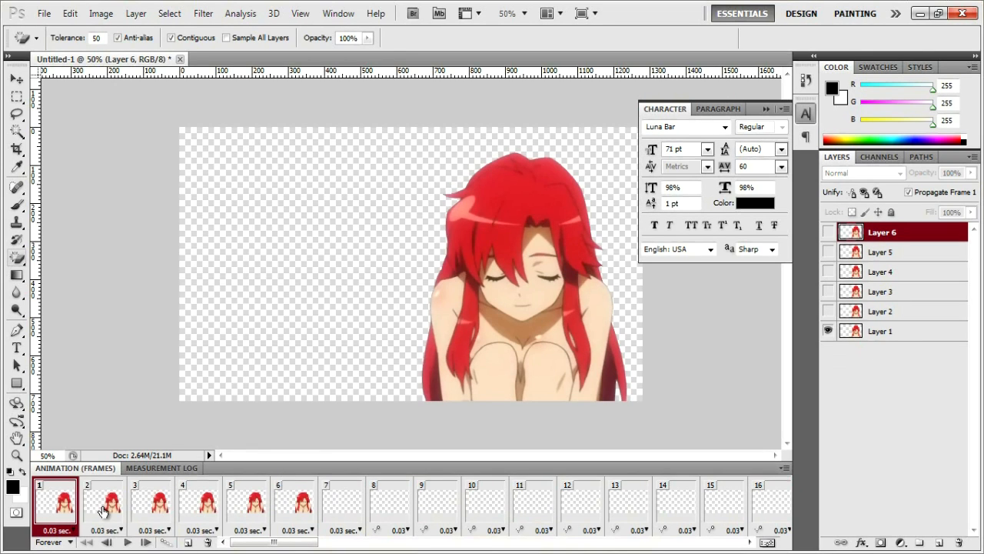
Step through frames 6 and 5, return to frame 1, and head to the File export commands
{"action": "left_click", "coordinate": [300, 504]}
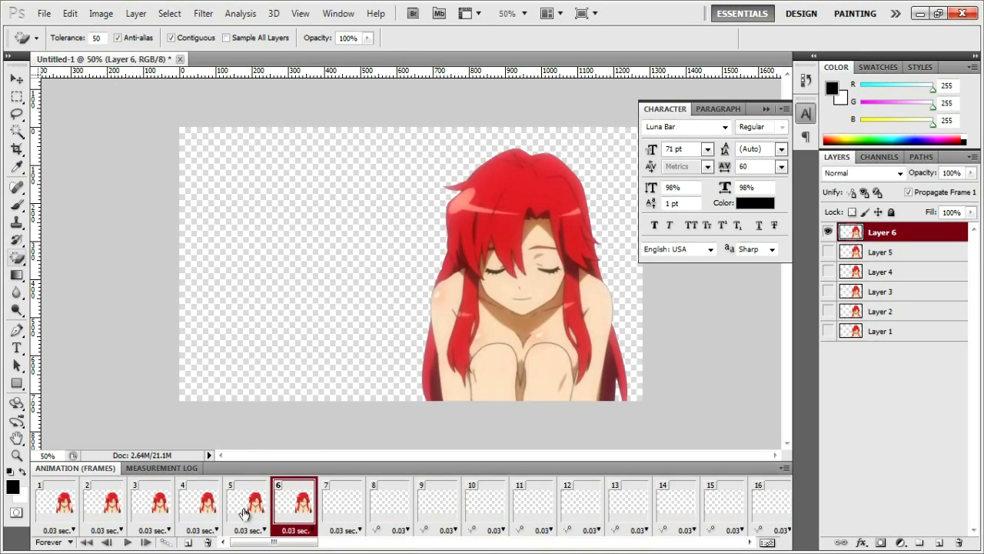
{"action": "left_click", "coordinate": [244, 511]}
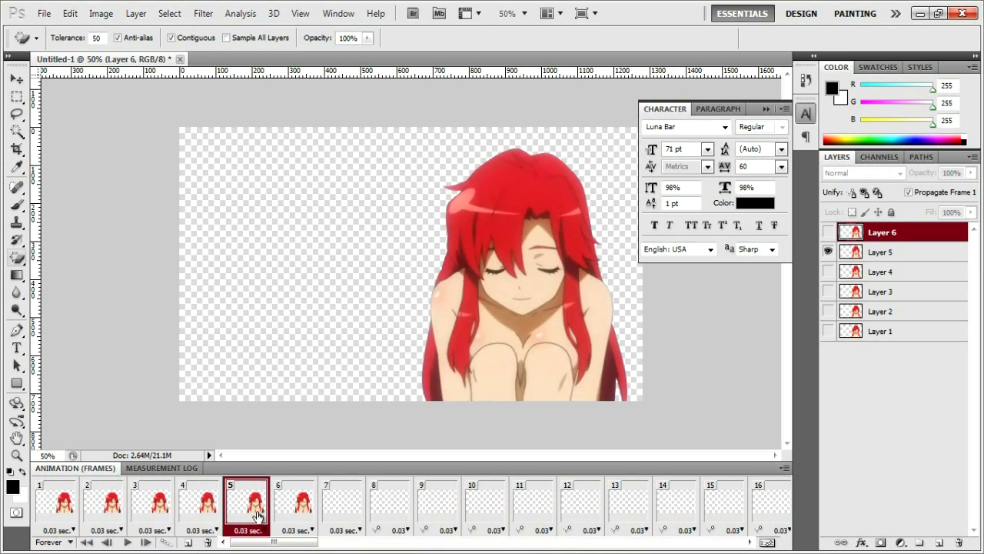
{"action": "left_click", "coordinate": [295, 505]}
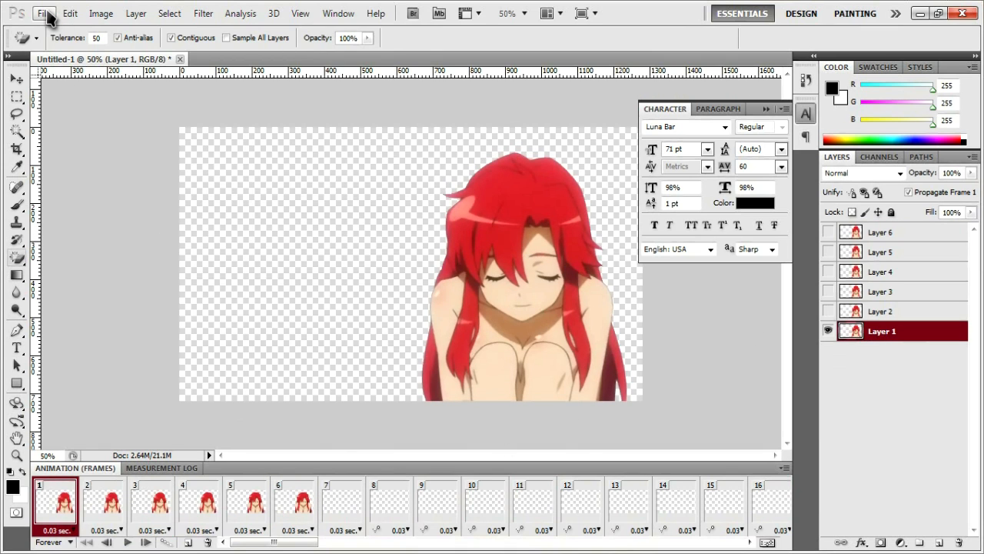
{"action": "left_click", "coordinate": [48, 15]}
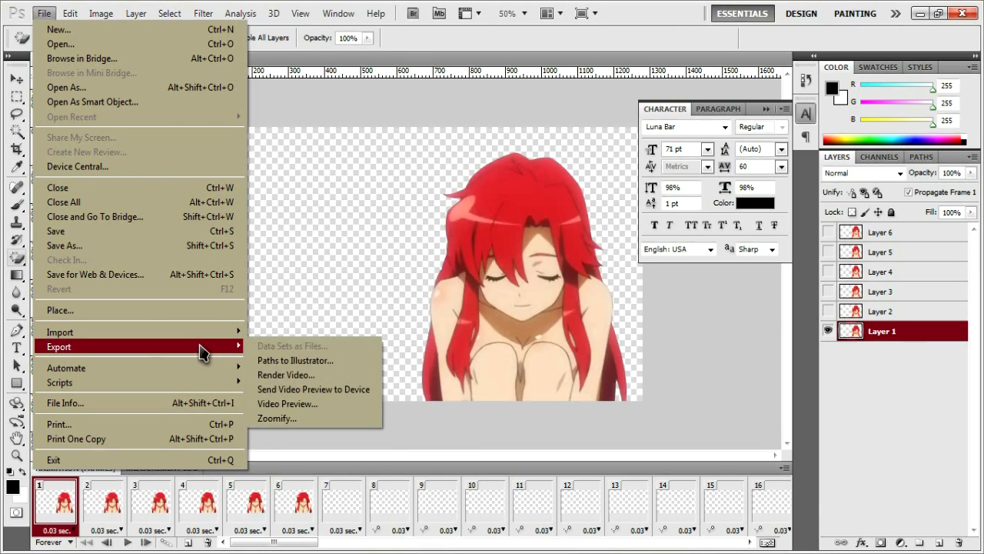
In Render Video, set the destination of the yoko PNG sequence to the TuT Render Files folder
{"action": "left_click", "coordinate": [286, 376]}
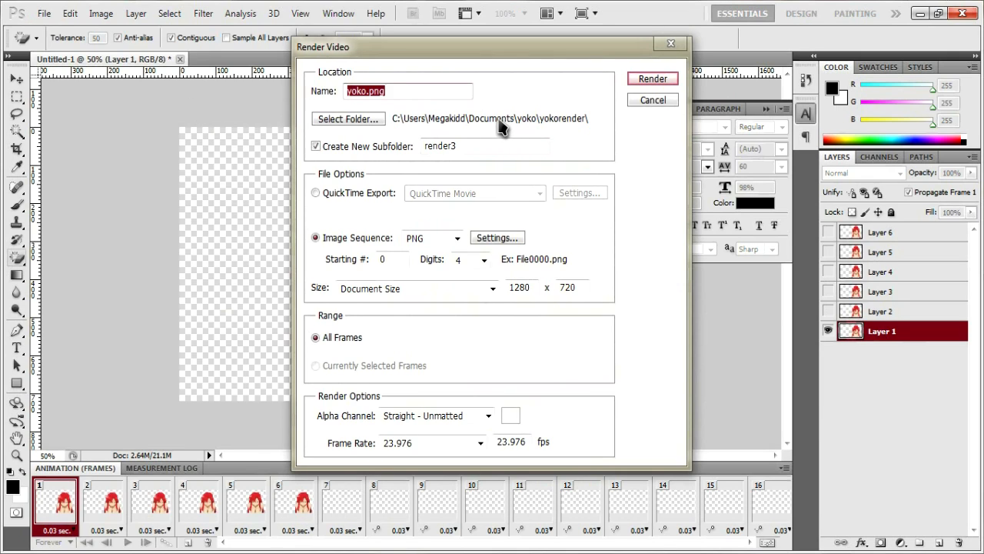
{"action": "mouse_move", "coordinate": [351, 133]}
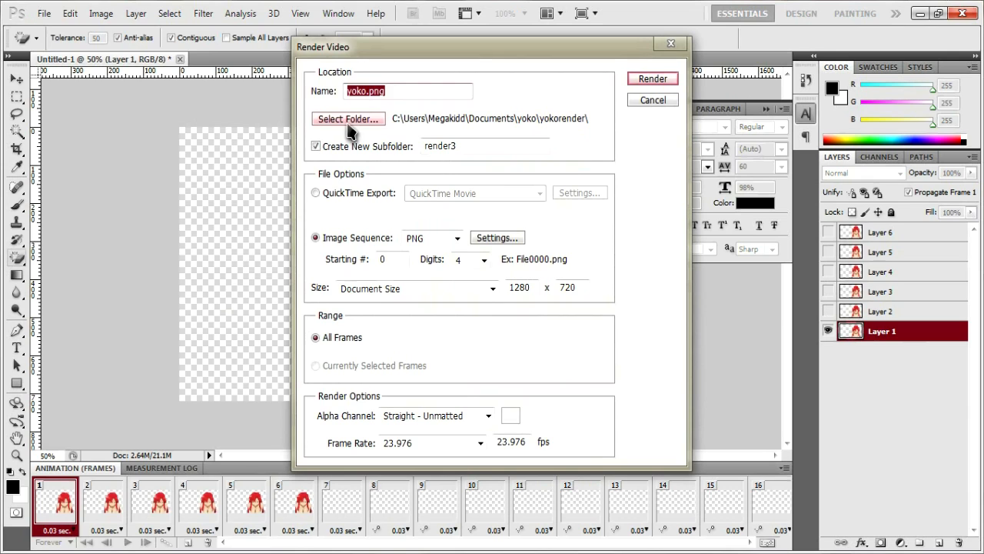
{"action": "left_click", "coordinate": [348, 119]}
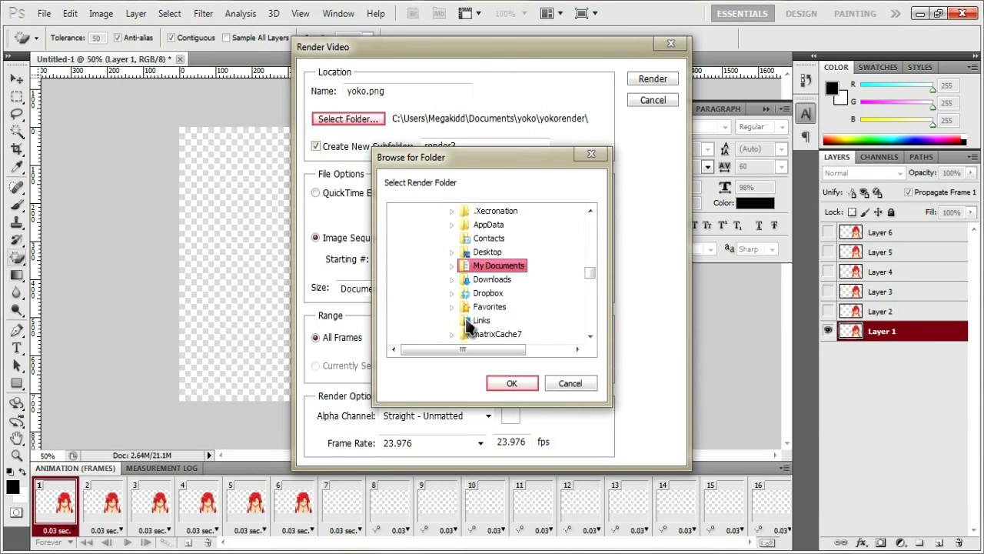
{"action": "scroll", "scroll_direction": "down", "scroll_amount": 3}
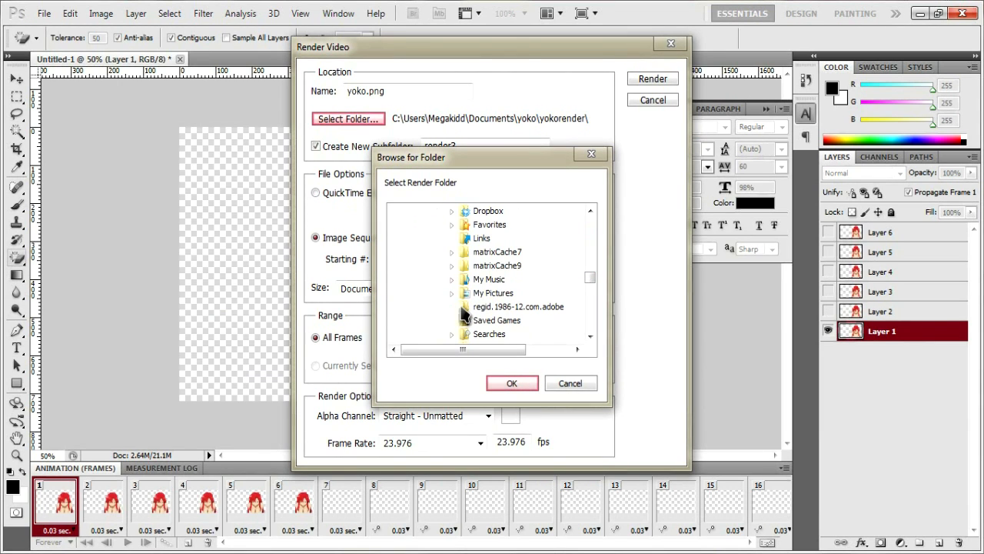
{"action": "scroll", "scroll_direction": "down", "scroll_amount": 3}
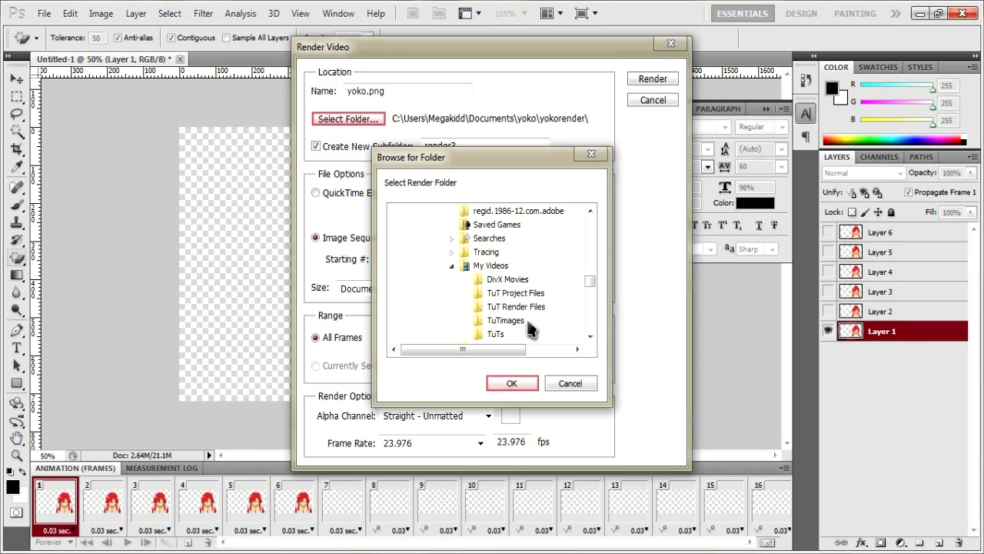
{"action": "left_click", "coordinate": [512, 383]}
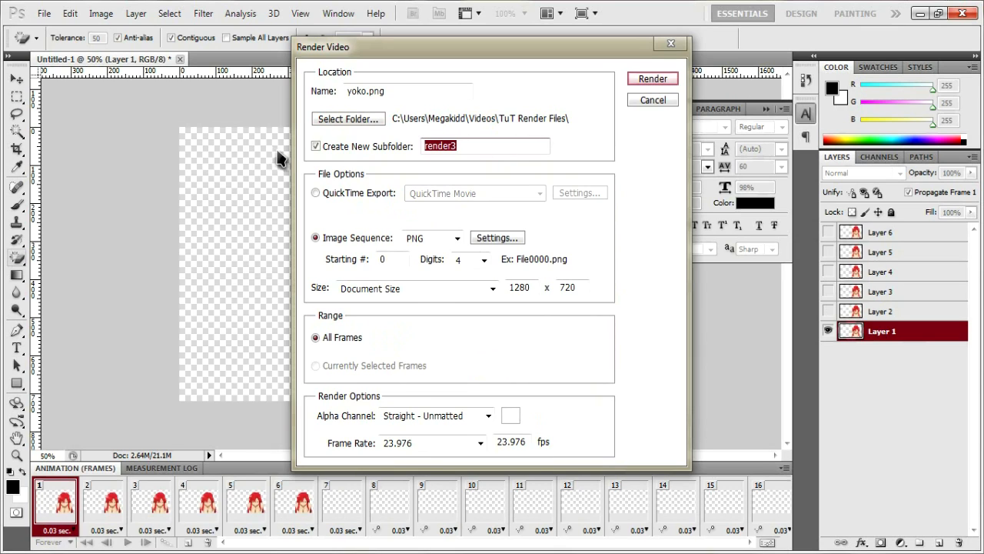
Render the frames as a Straight - Unmatted PNG sequence named yoko with no subfolder
{"action": "left_click", "coordinate": [484, 146]}
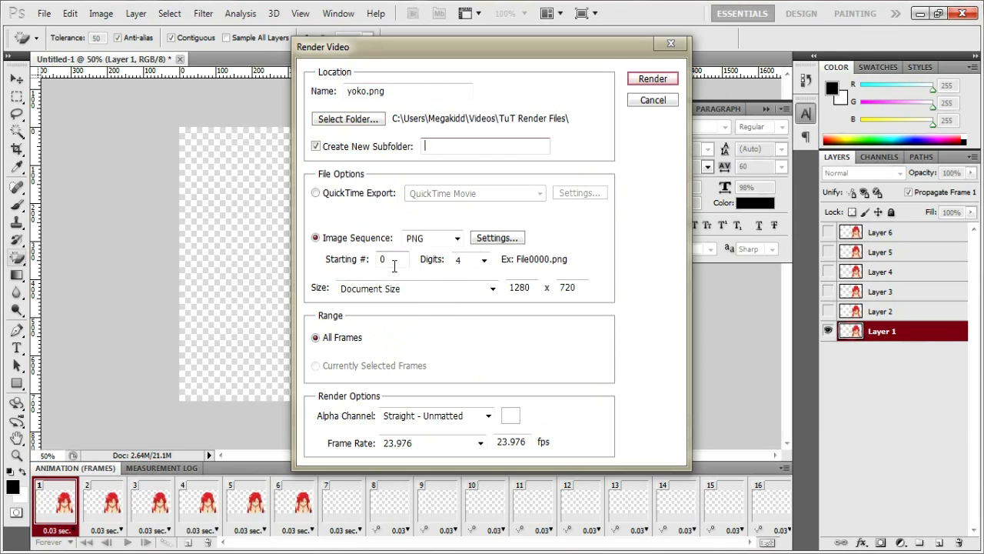
{"action": "mouse_move", "coordinate": [443, 296]}
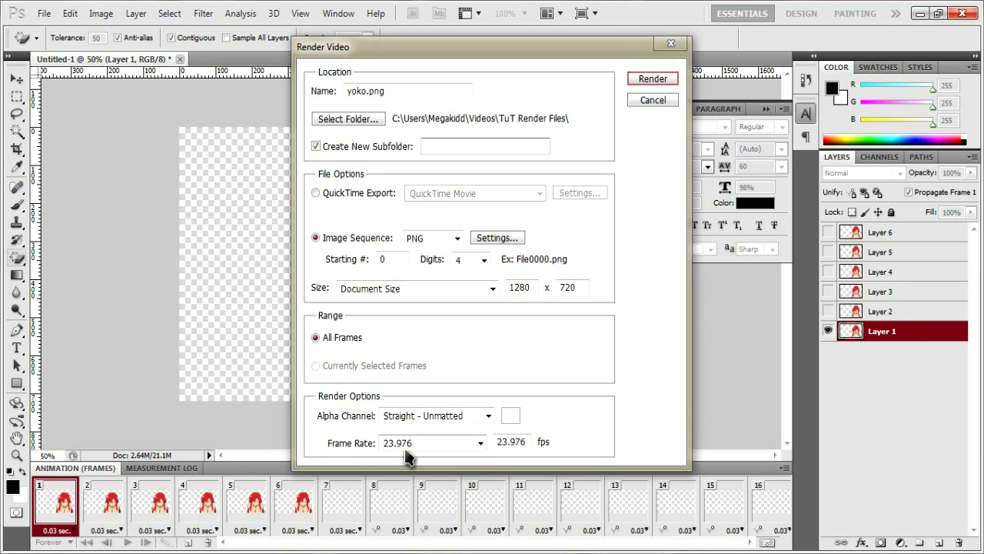
{"action": "mouse_move", "coordinate": [432, 449]}
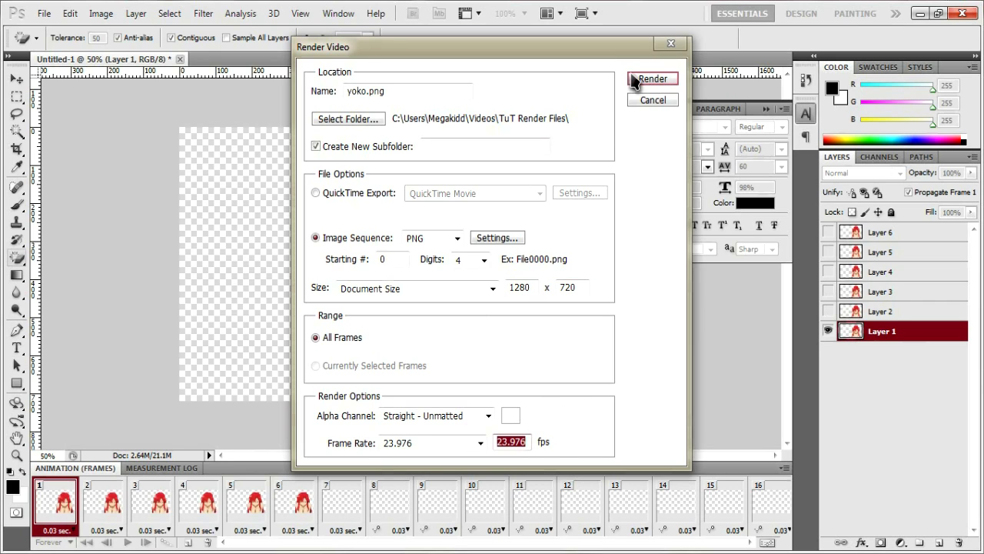
{"action": "left_click", "coordinate": [652, 80]}
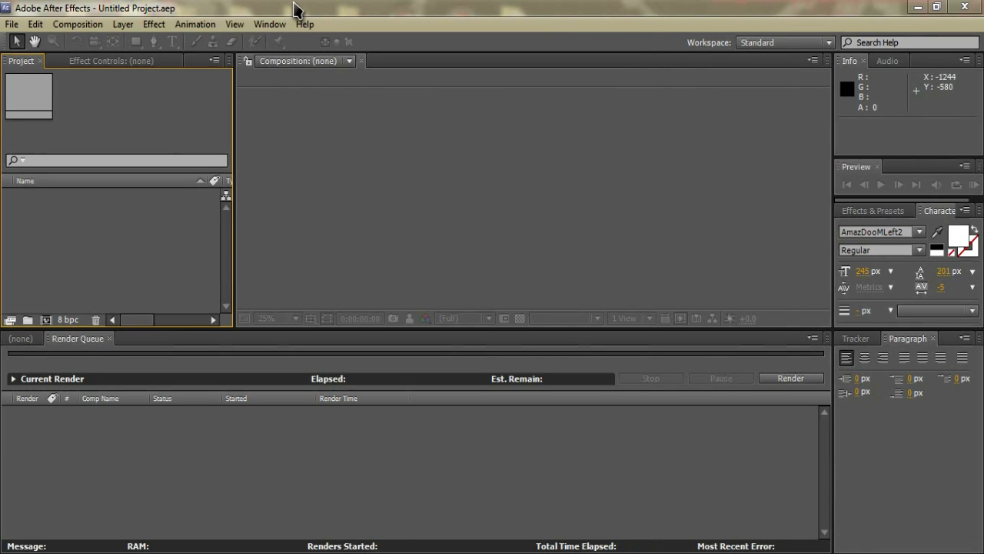
{"action": "mouse_move", "coordinate": [71, 10]}
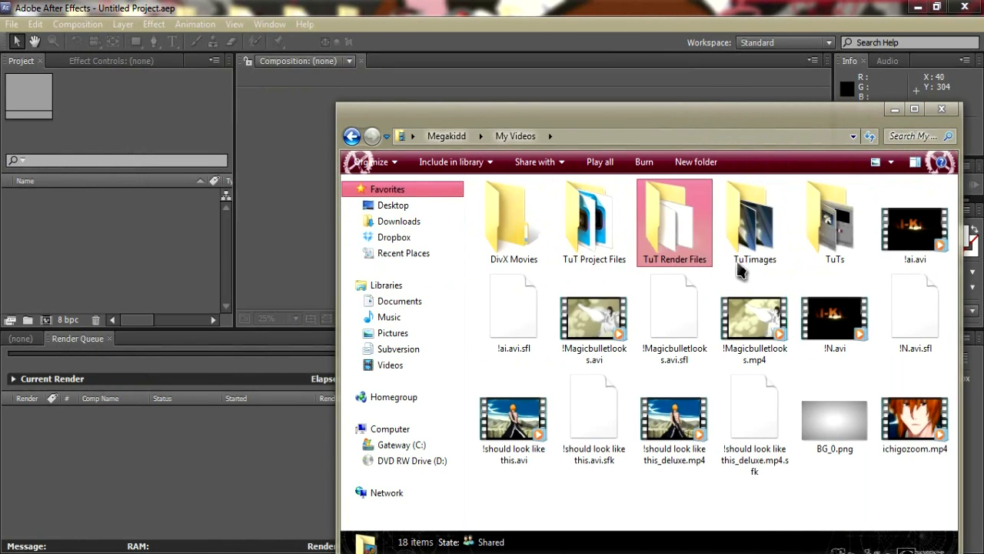
Check the yoko PNGs in TuT Render Files, then return to the After Effects project
{"action": "left_click", "coordinate": [754, 223]}
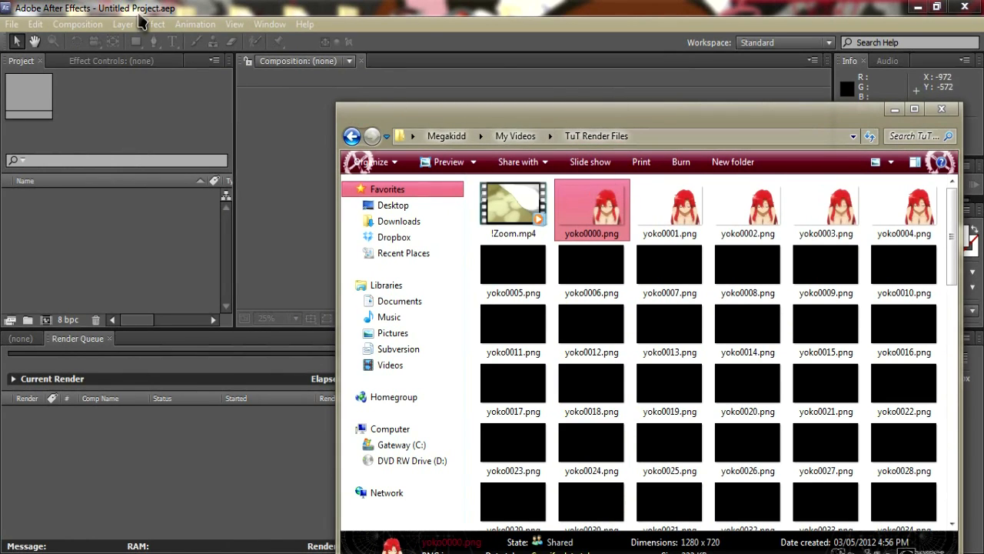
{"action": "left_click", "coordinate": [13, 25]}
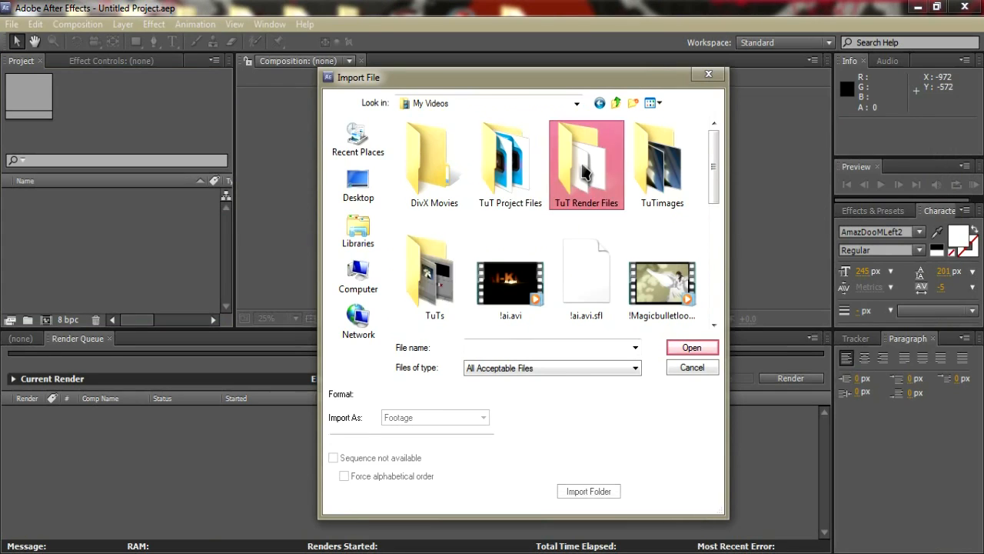
Import yoko0000.png from TuT Render Files as a PNG sequence
{"action": "double_click", "coordinate": [587, 156]}
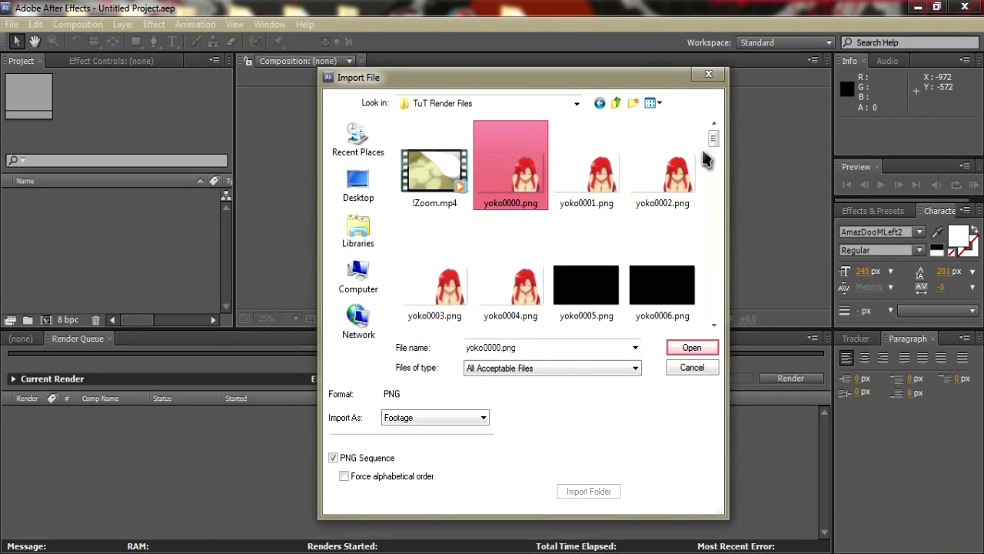
{"action": "left_click", "coordinate": [692, 348]}
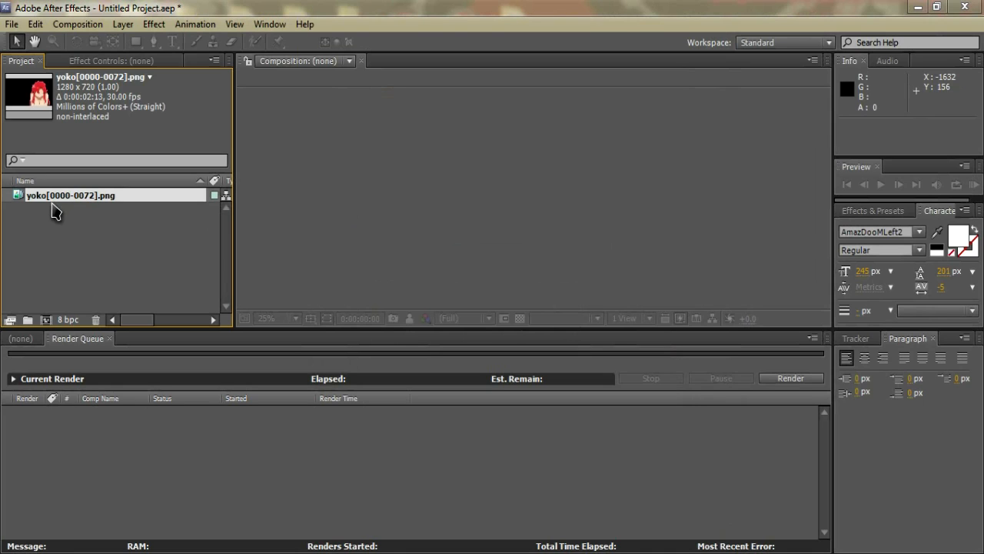
{"action": "mouse_move", "coordinate": [52, 209]}
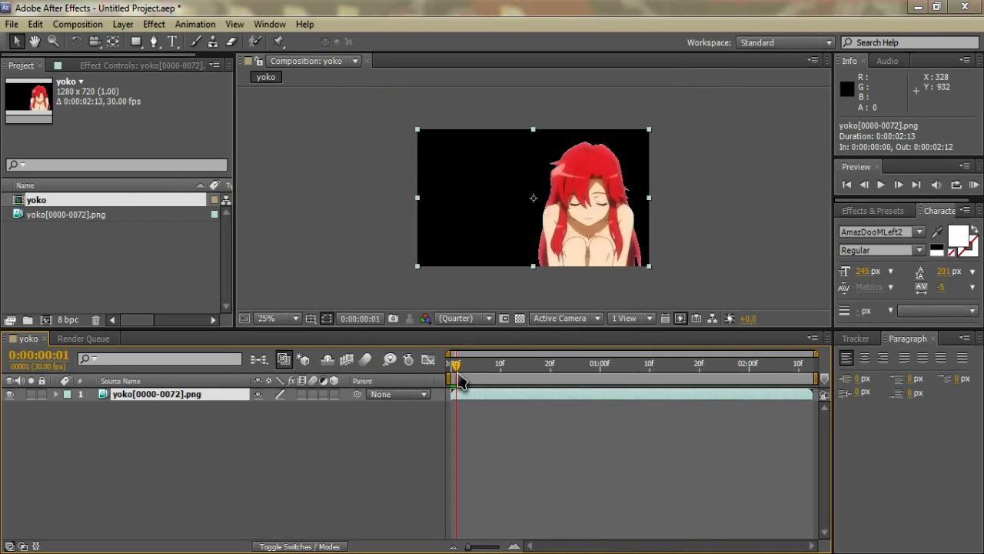
{"action": "mouse_move", "coordinate": [467, 384]}
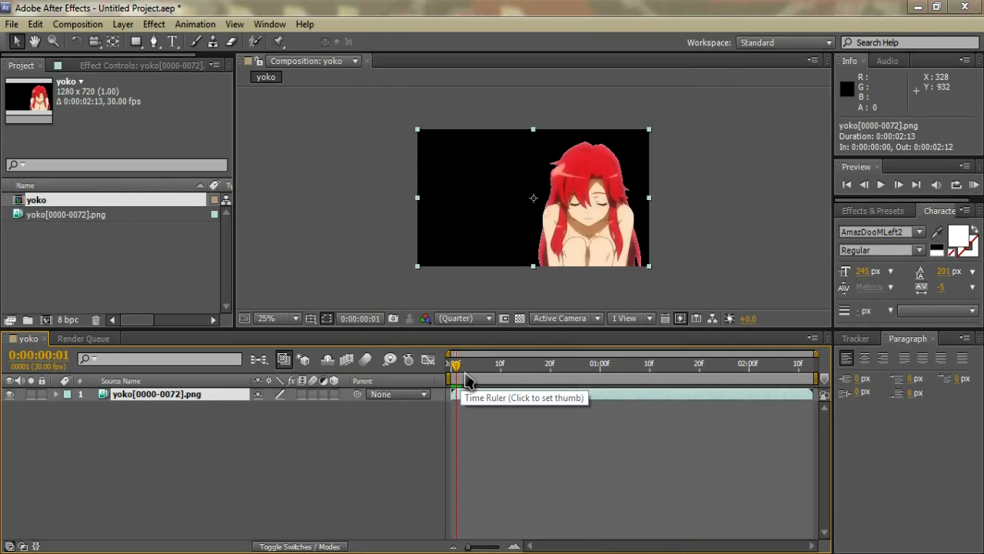
{"action": "mouse_move", "coordinate": [562, 144]}
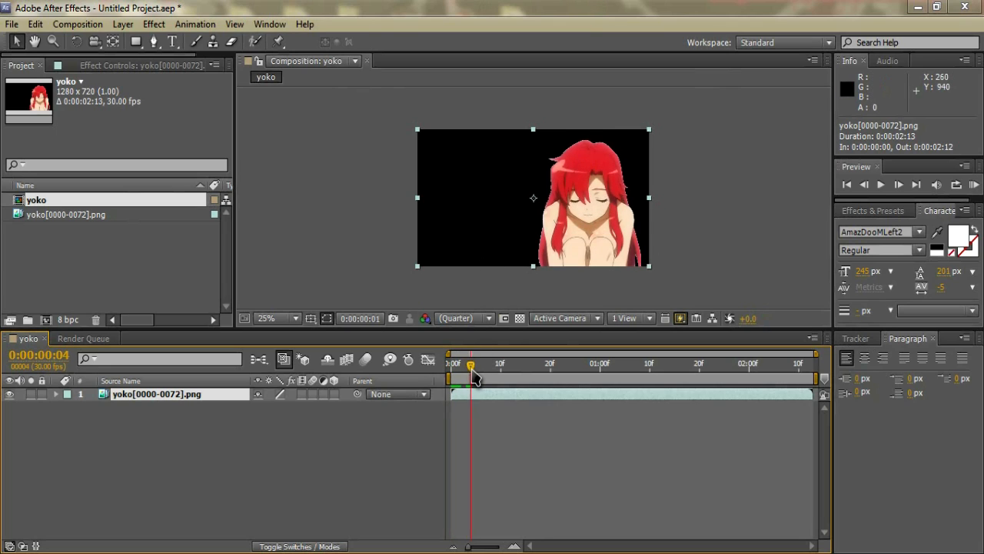
{"action": "left_click_drag", "start_coordinate": [471, 363], "coordinate": [454, 363]}
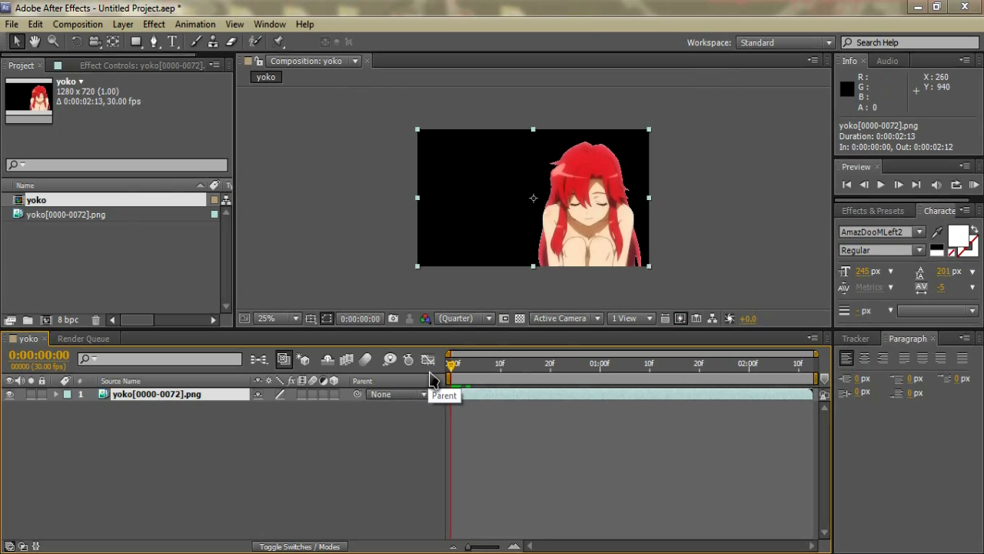
{"action": "mouse_move", "coordinate": [342, 451]}
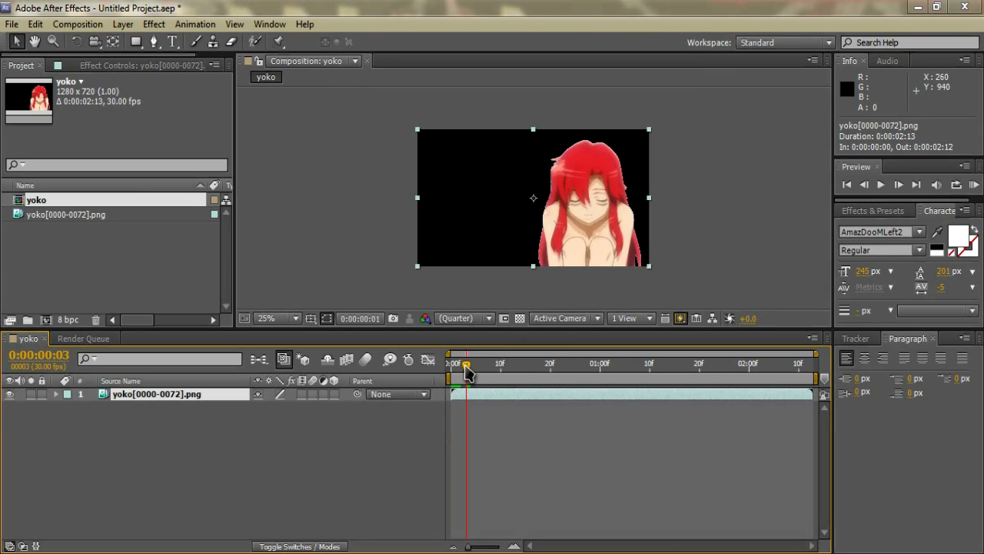
{"action": "left_click_drag", "start_coordinate": [467, 363], "coordinate": [479, 363]}
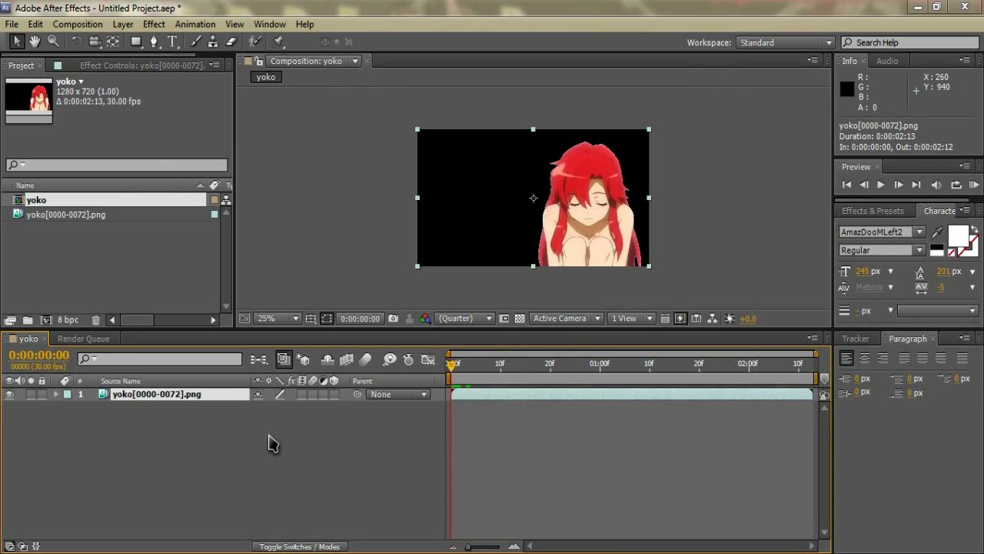
{"action": "mouse_move", "coordinate": [167, 46]}
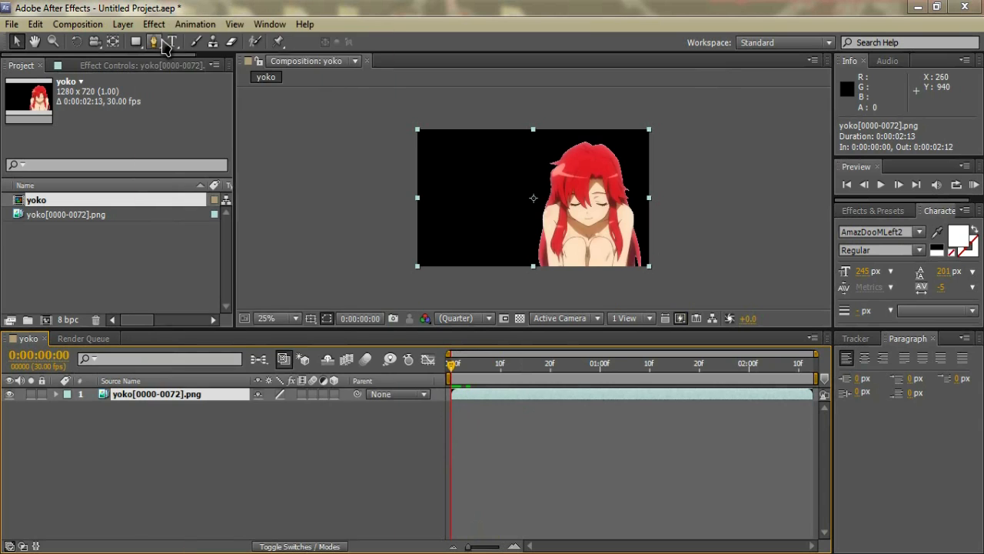
Create a new green solid layer via Layer > New > Solid for the background
{"action": "left_click", "coordinate": [120, 25]}
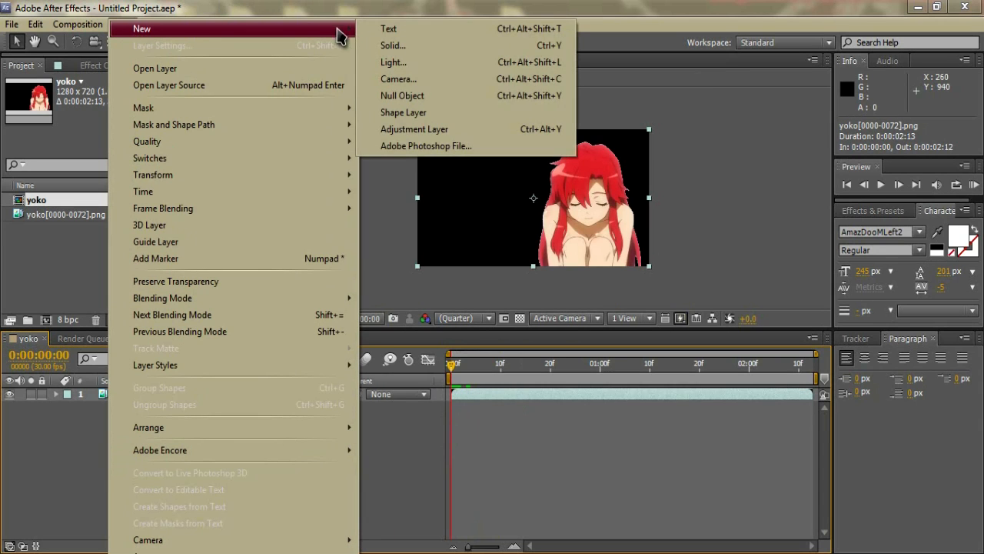
{"action": "left_click", "coordinate": [394, 47]}
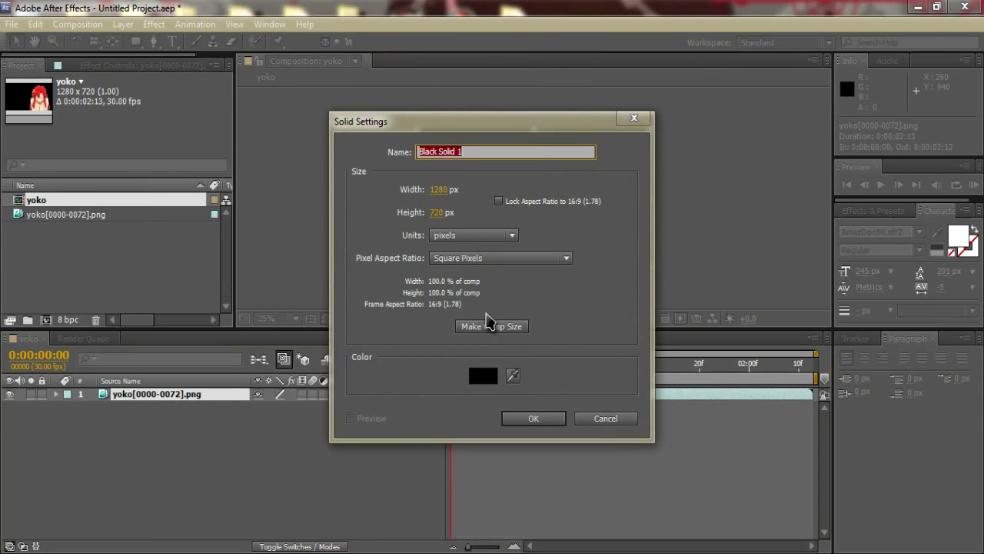
{"action": "left_click", "coordinate": [483, 375]}
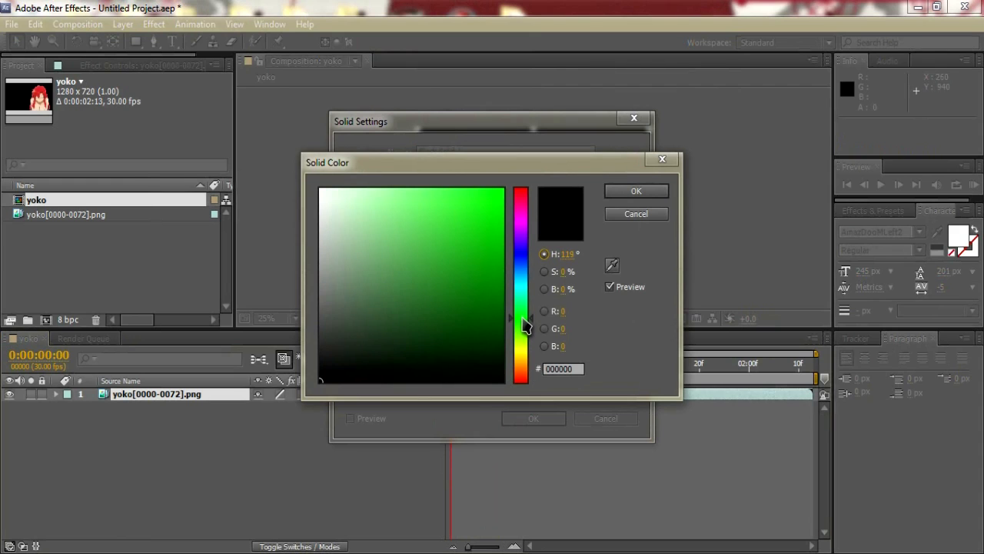
{"action": "left_click", "coordinate": [637, 191]}
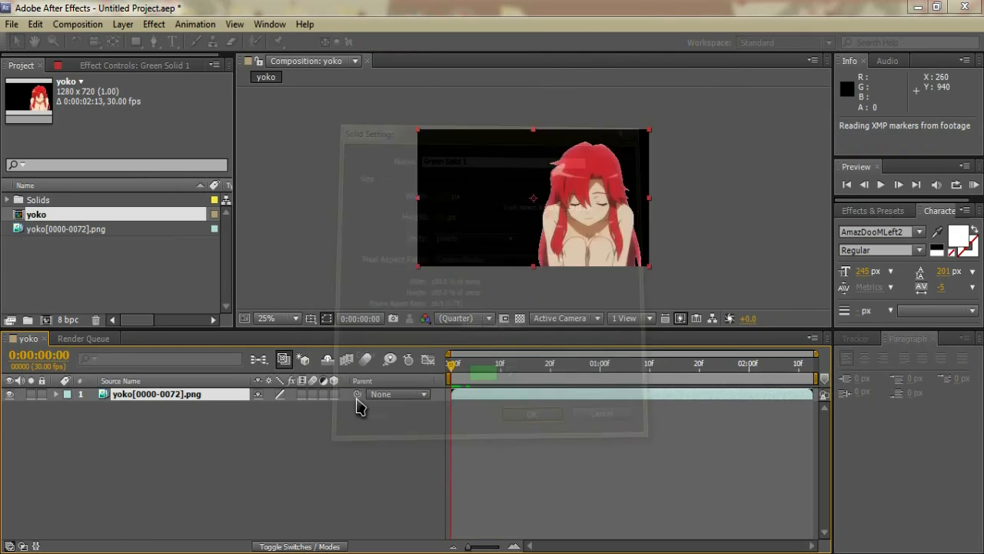
{"action": "left_click", "coordinate": [532, 414]}
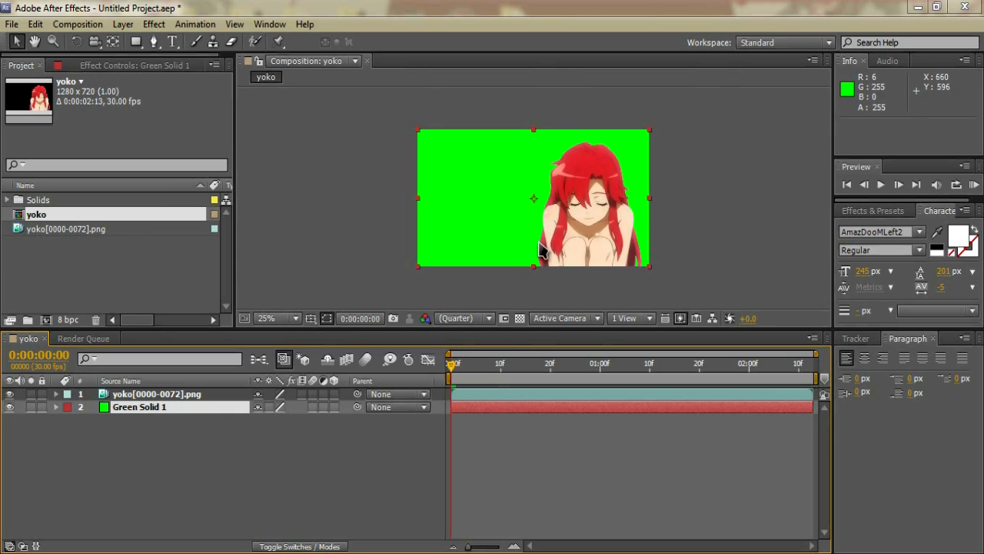
{"action": "mouse_move", "coordinate": [640, 223]}
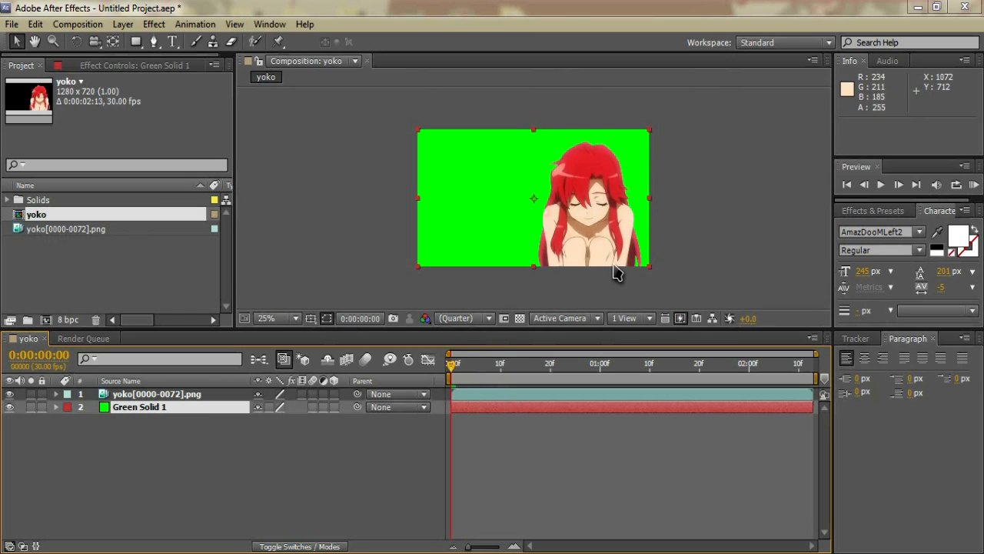
{"action": "mouse_move", "coordinate": [464, 379]}
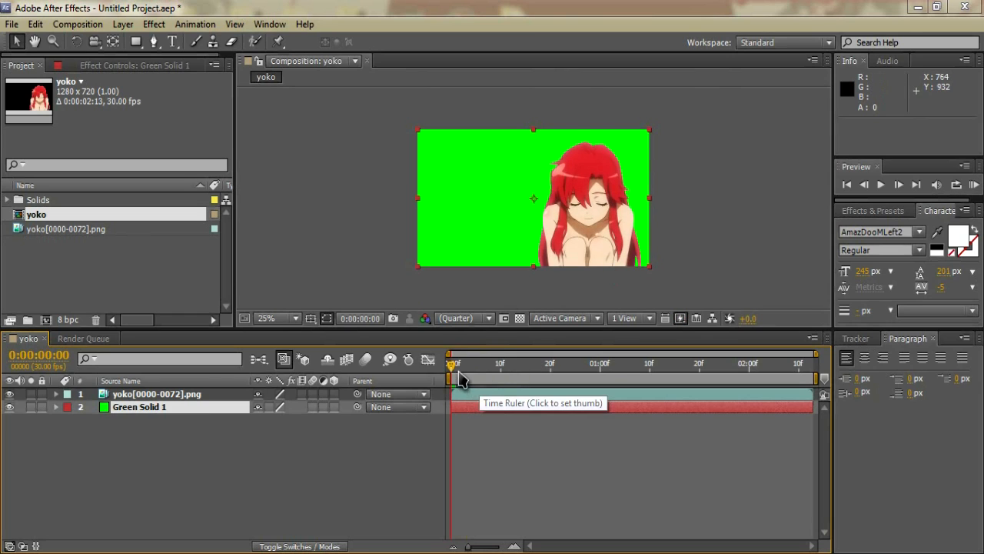
{"action": "mouse_move", "coordinate": [474, 461]}
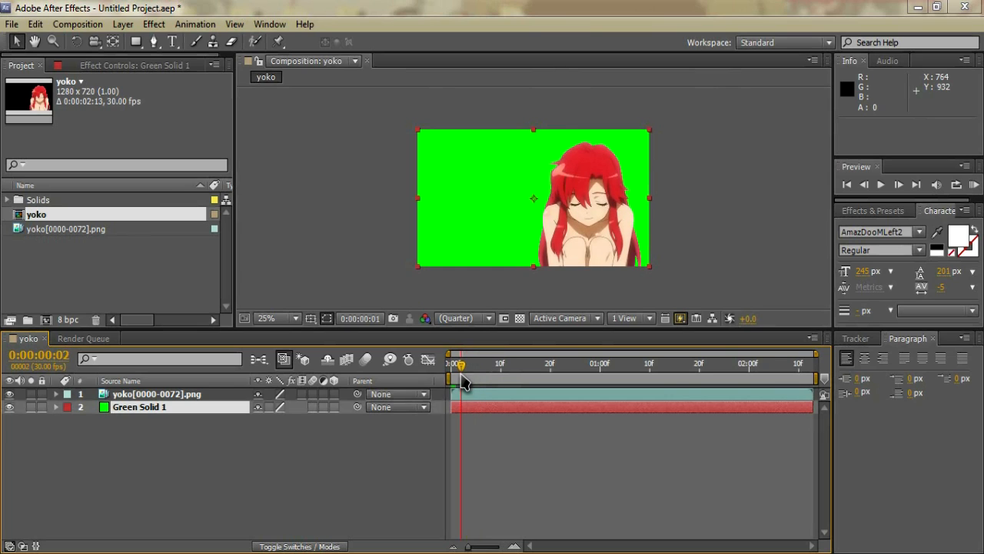
{"action": "left_click_drag", "start_coordinate": [462, 363], "coordinate": [480, 363]}
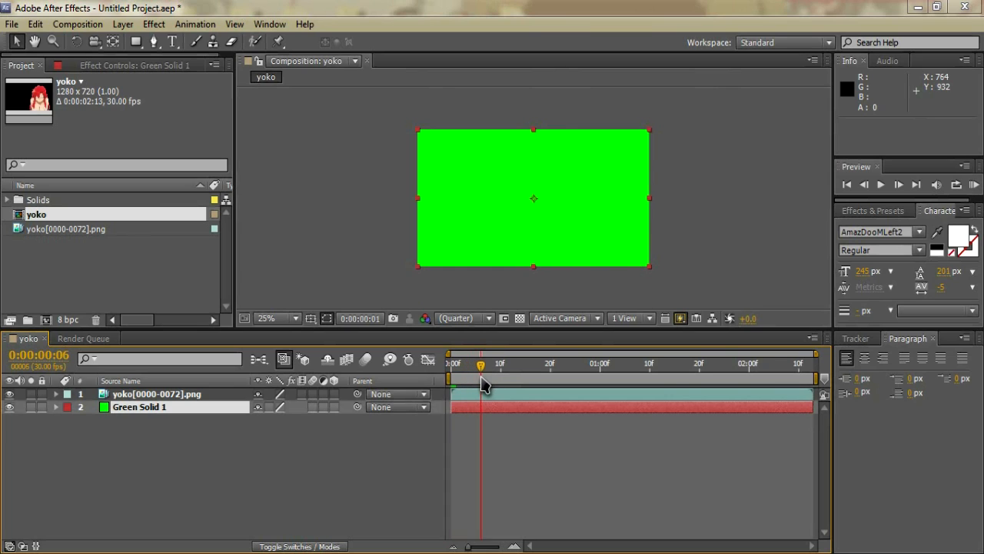